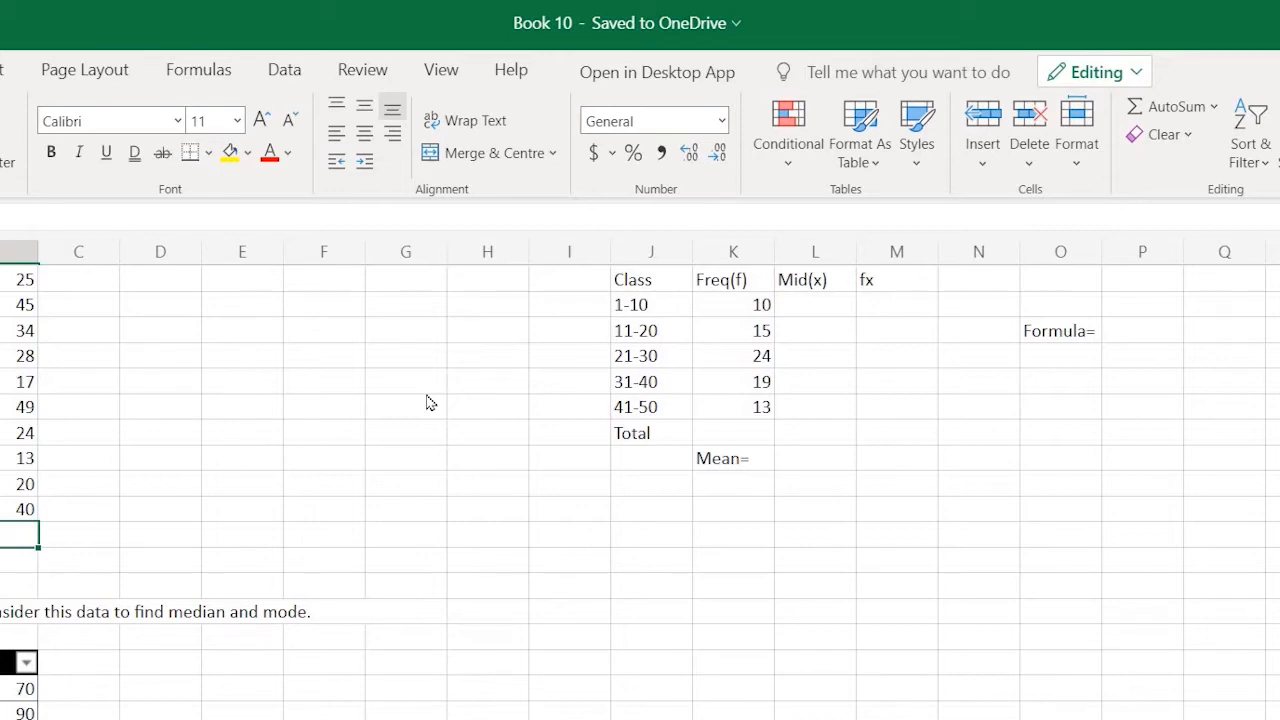
{"action": "mouse_move", "coordinate": [28, 345]}
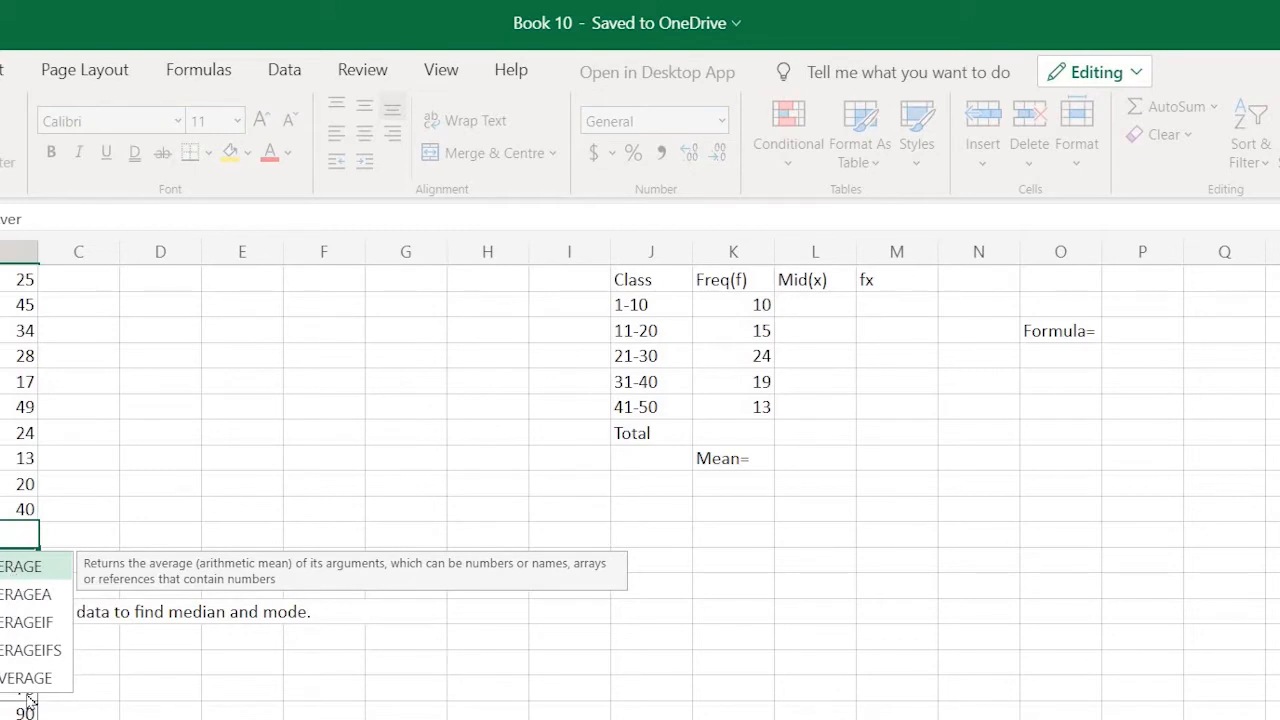
{"action": "mouse_move", "coordinate": [8, 580]}
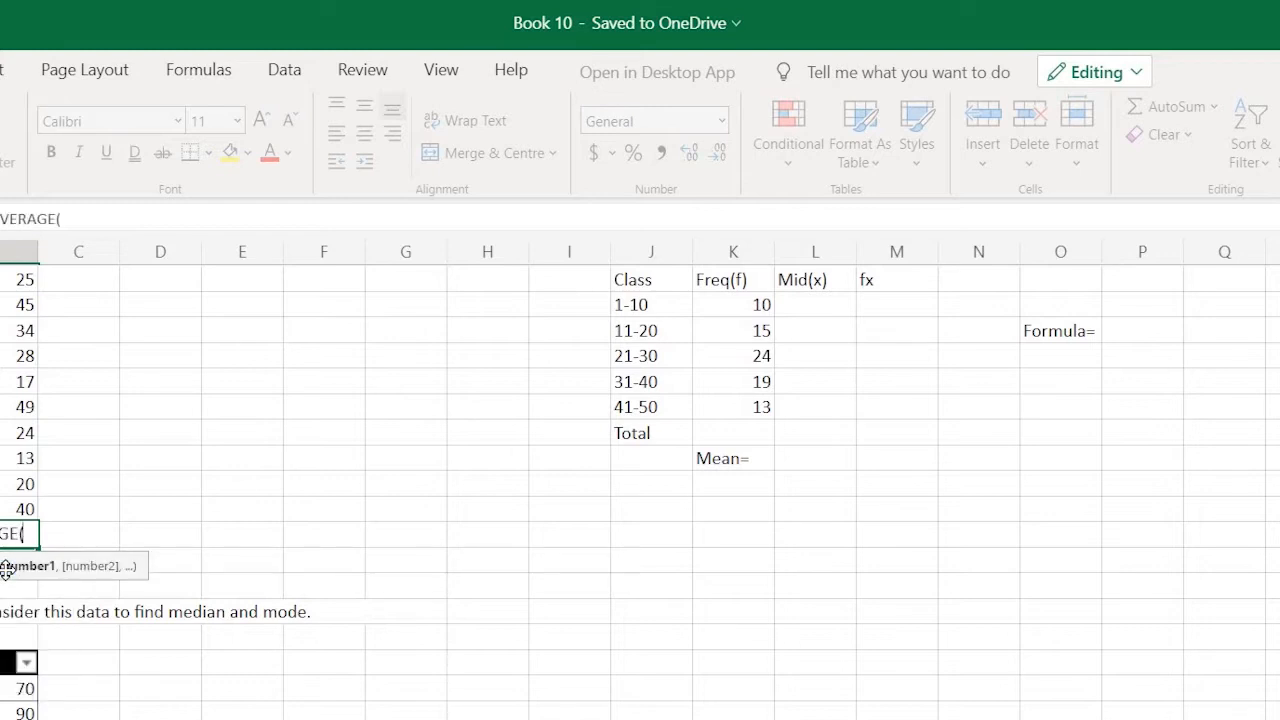
{"action": "mouse_move", "coordinate": [5, 300]}
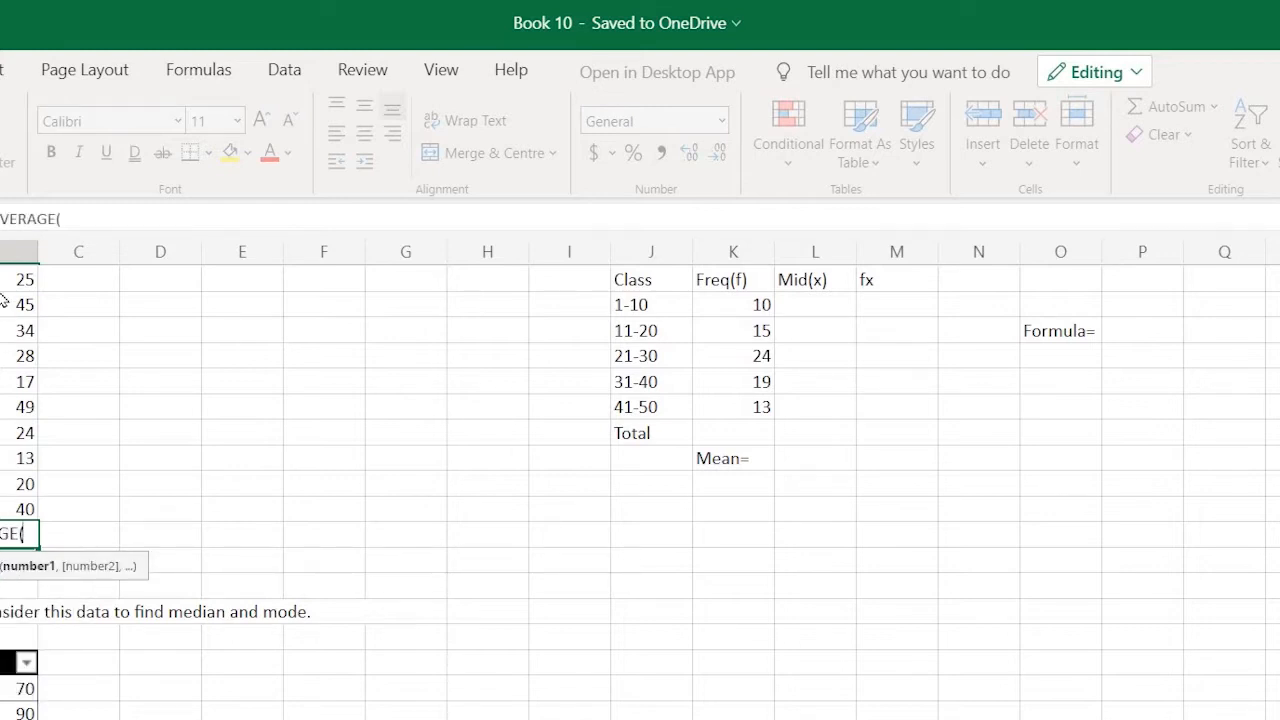
Enter =AVERAGE(B1:B10) in B11, showing a mean of 29.5
{"action": "left_click", "coordinate": [18, 279]}
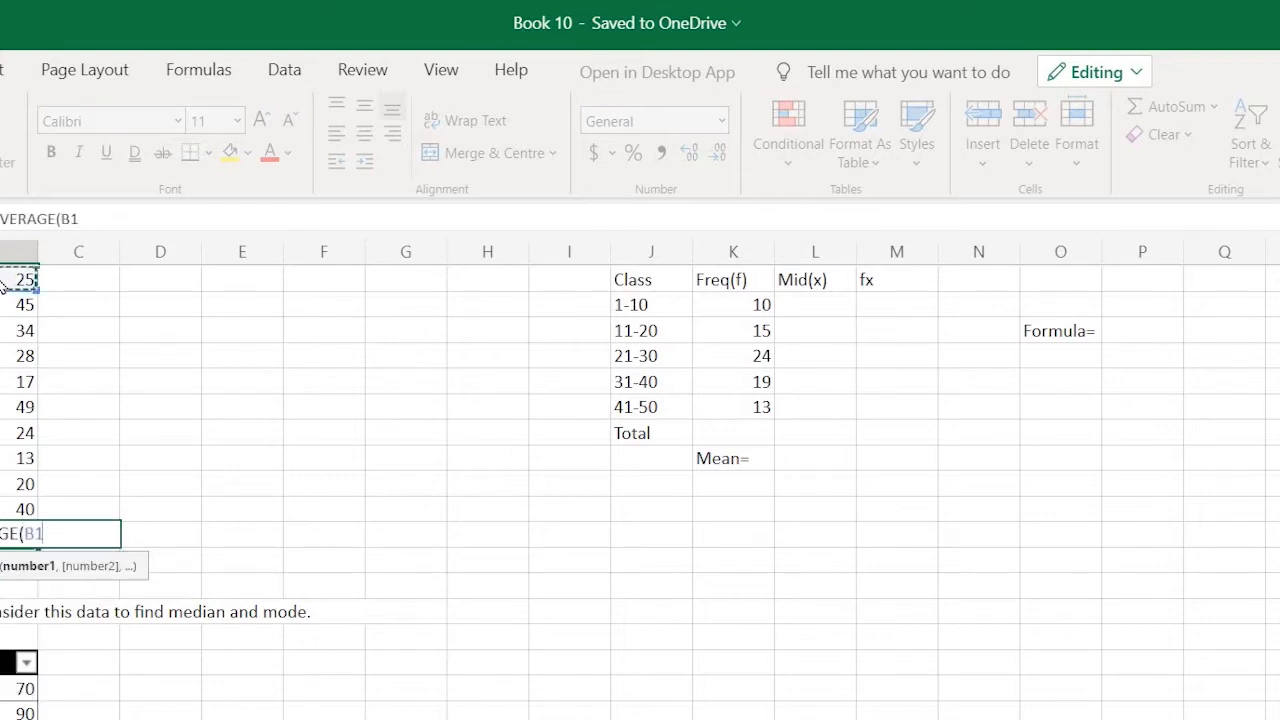
{"action": "left_click_drag", "start_coordinate": [15, 278], "coordinate": [15, 458]}
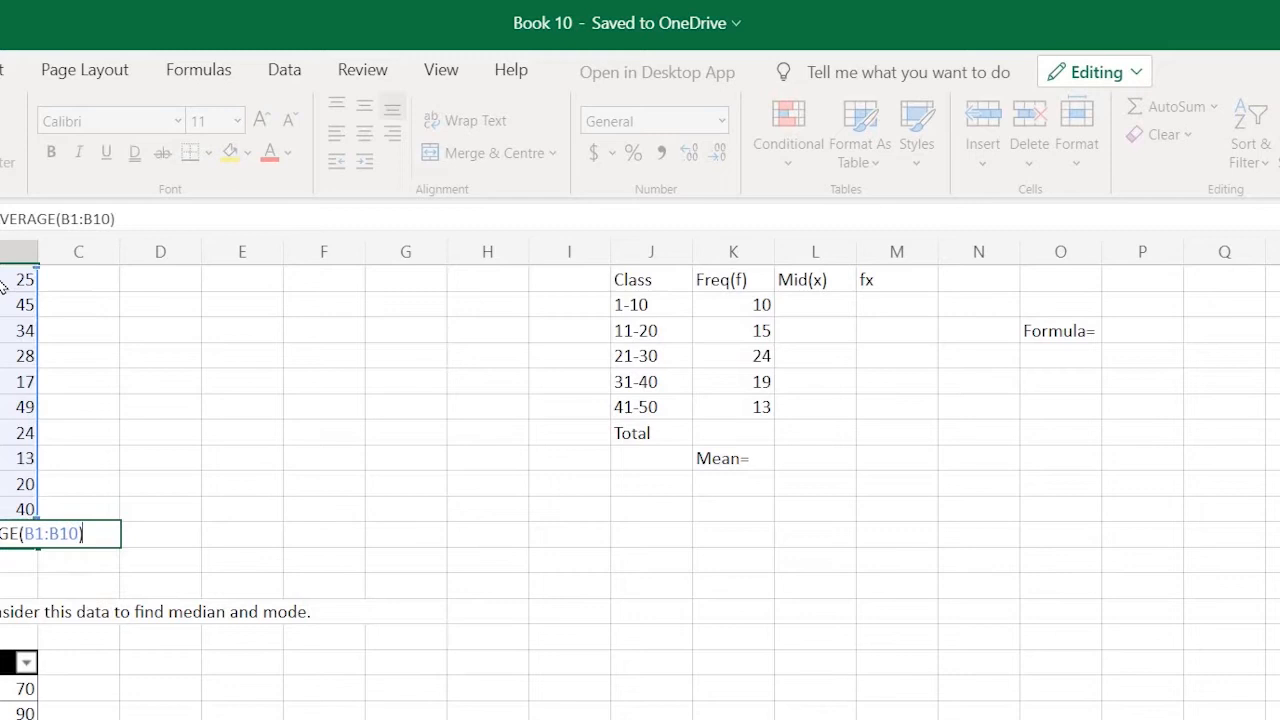
{"action": "key", "text": "enter"}
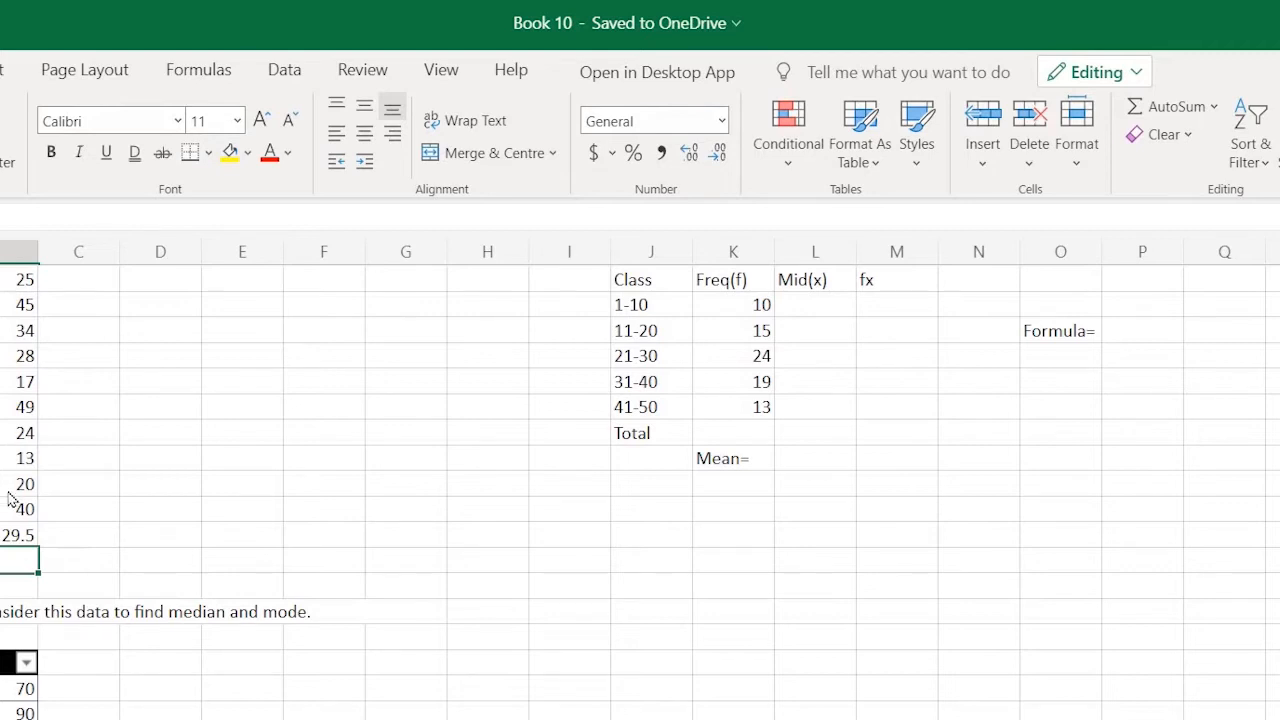
{"action": "left_click", "coordinate": [18, 535]}
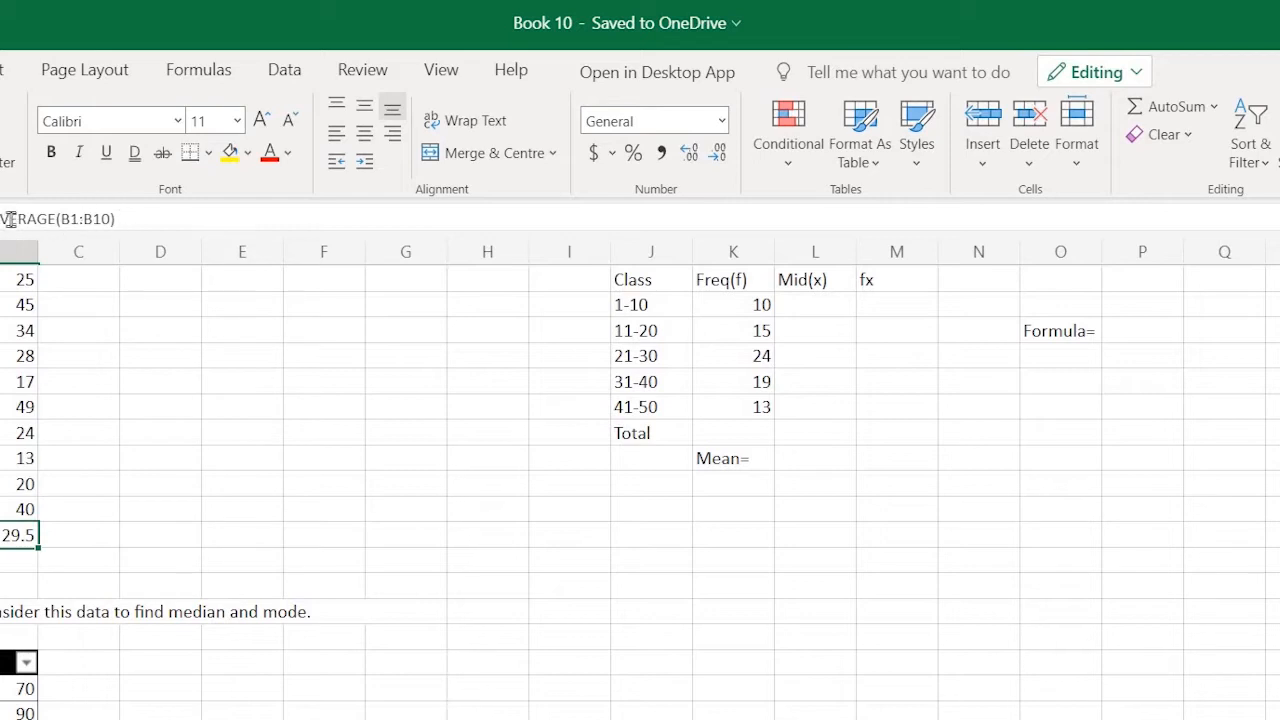
{"action": "mouse_move", "coordinate": [88, 228]}
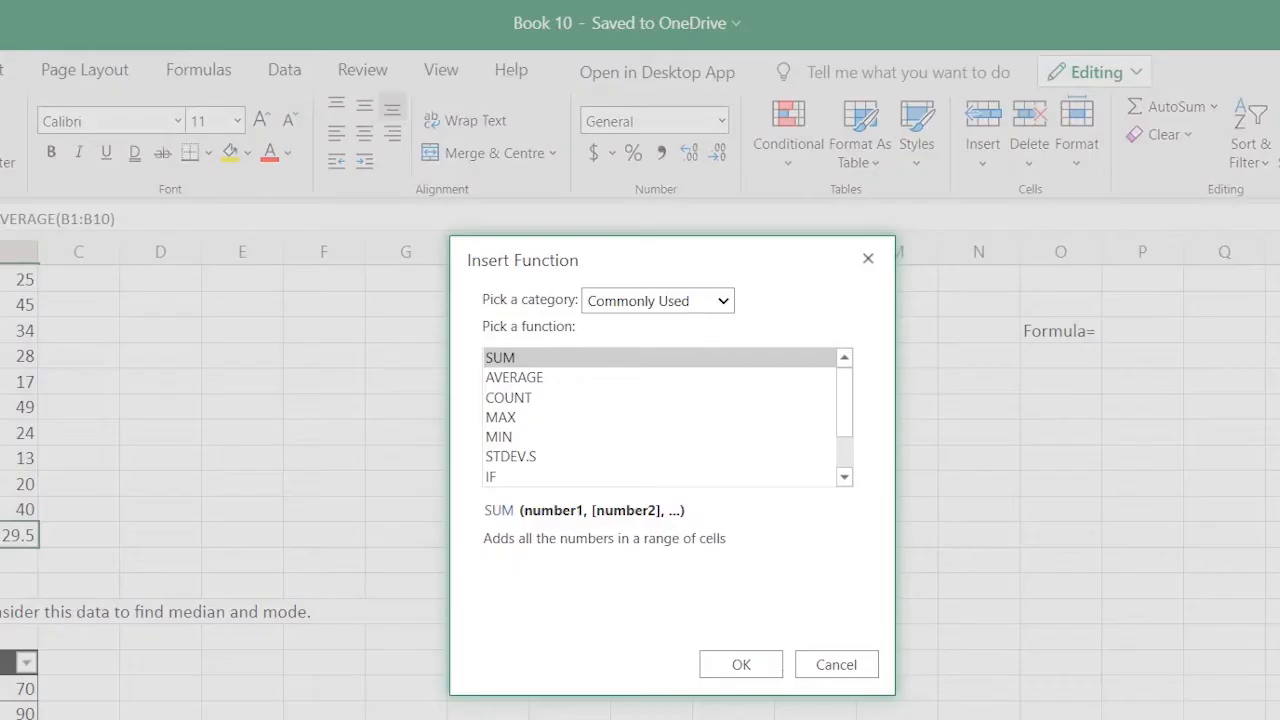
{"action": "mouse_move", "coordinate": [819, 485]}
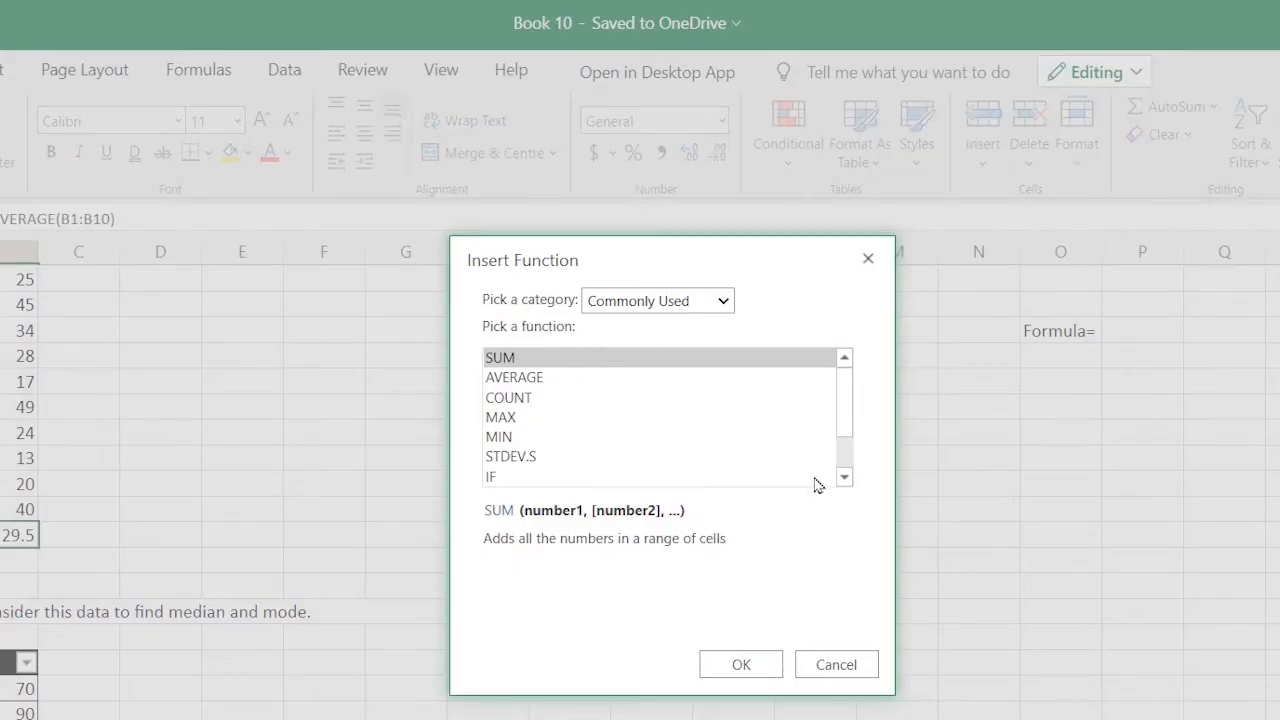
{"action": "mouse_move", "coordinate": [845, 485]}
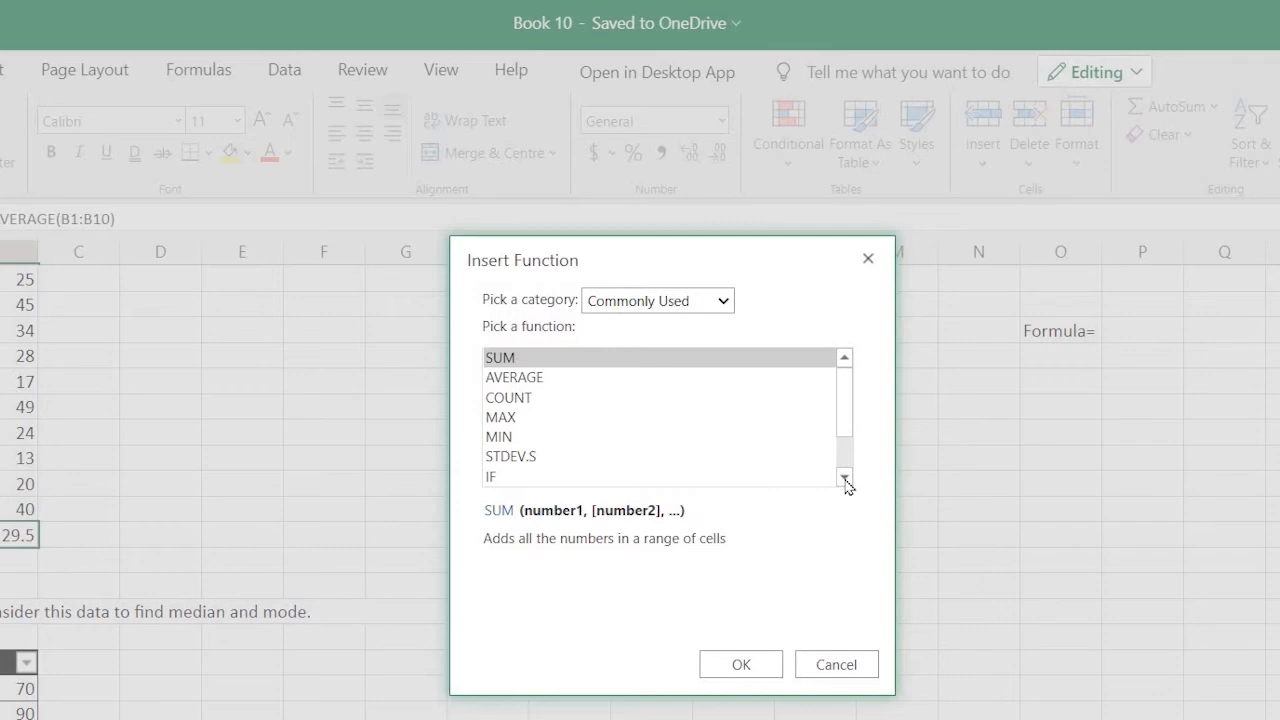
Insert SUM from the Commonly Used list in the Insert Function dialog
{"action": "left_click", "coordinate": [845, 477]}
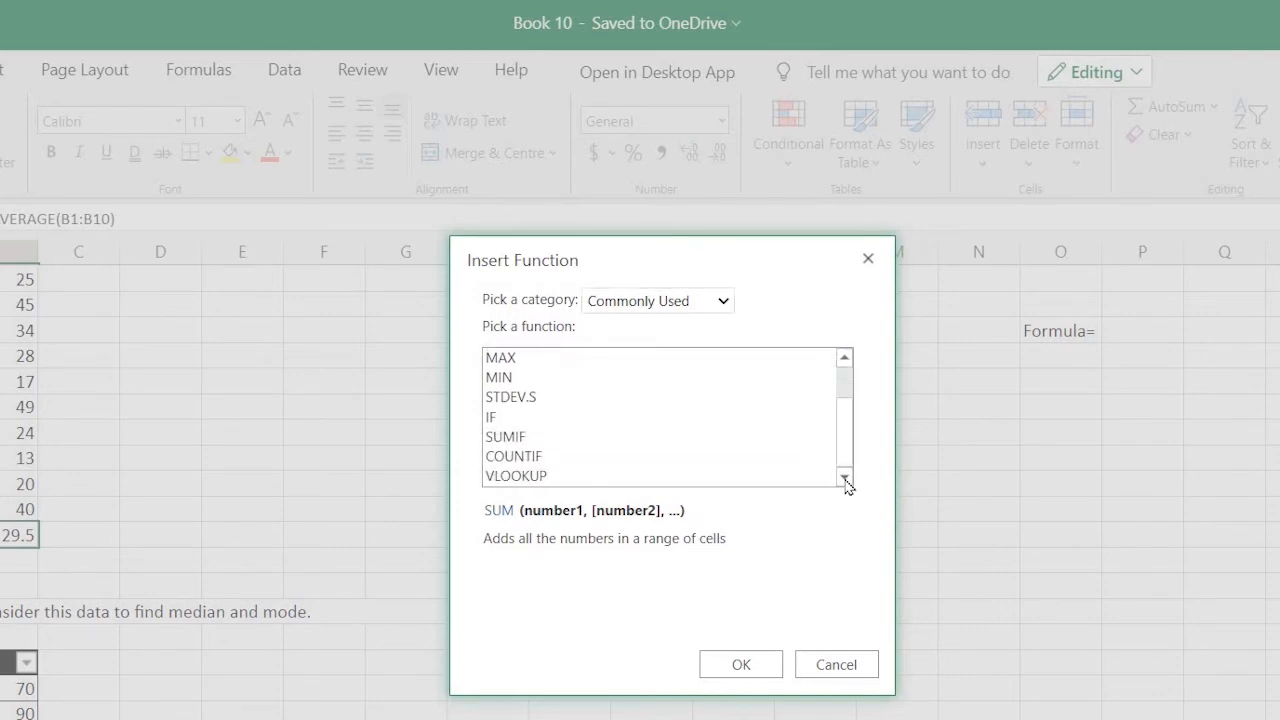
{"action": "mouse_move", "coordinate": [762, 673]}
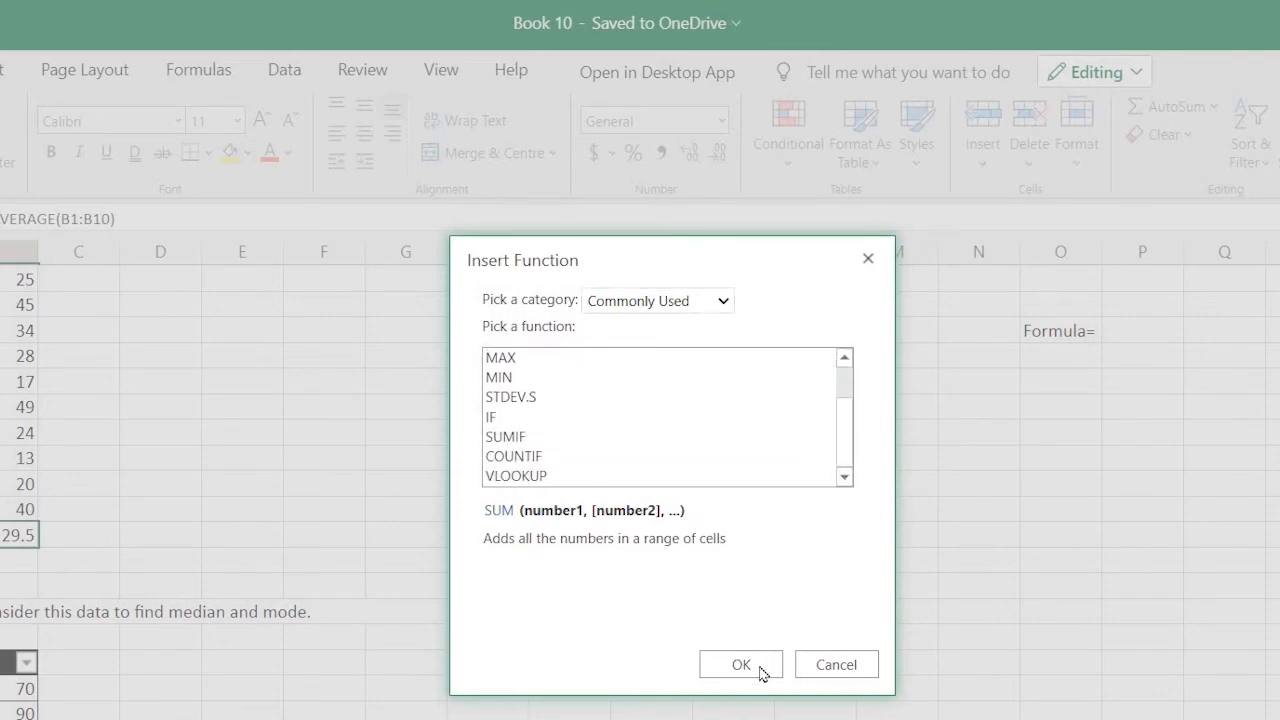
{"action": "left_click", "coordinate": [740, 664]}
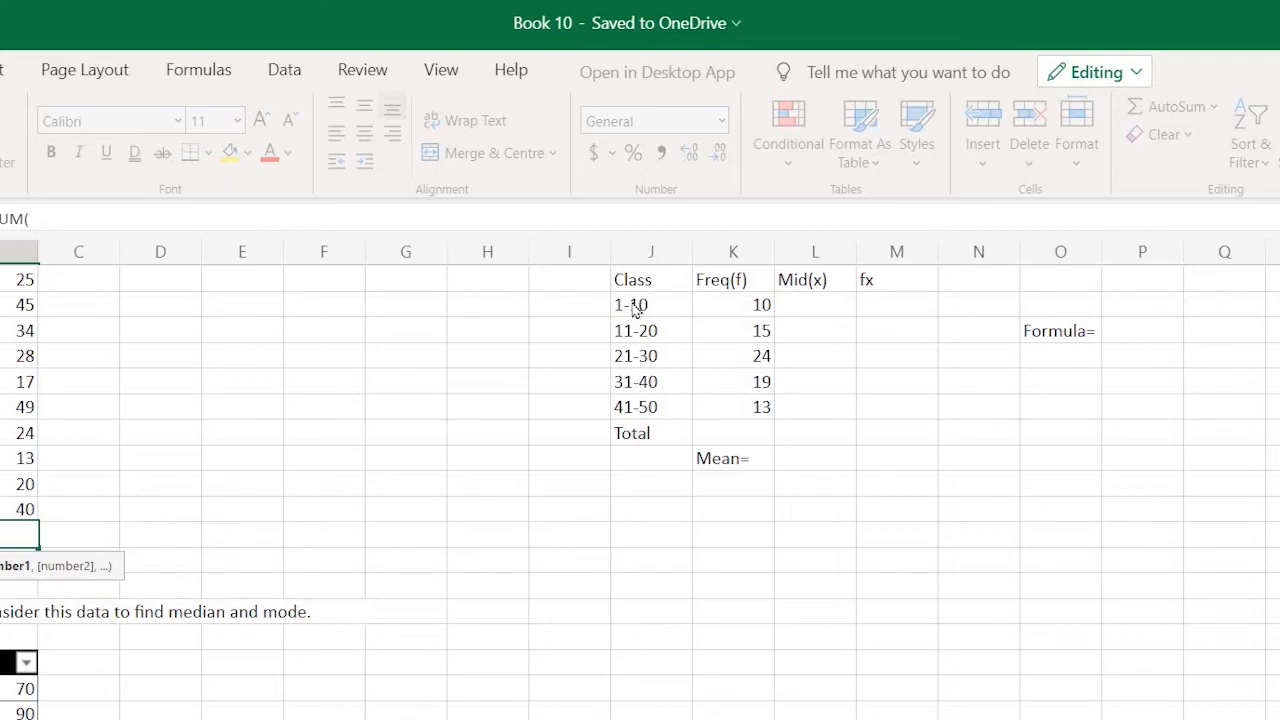
Abandon the unfinished SUM entry, leaving B11 below column B empty
{"action": "left_click_drag", "start_coordinate": [651, 304], "coordinate": [651, 381]}
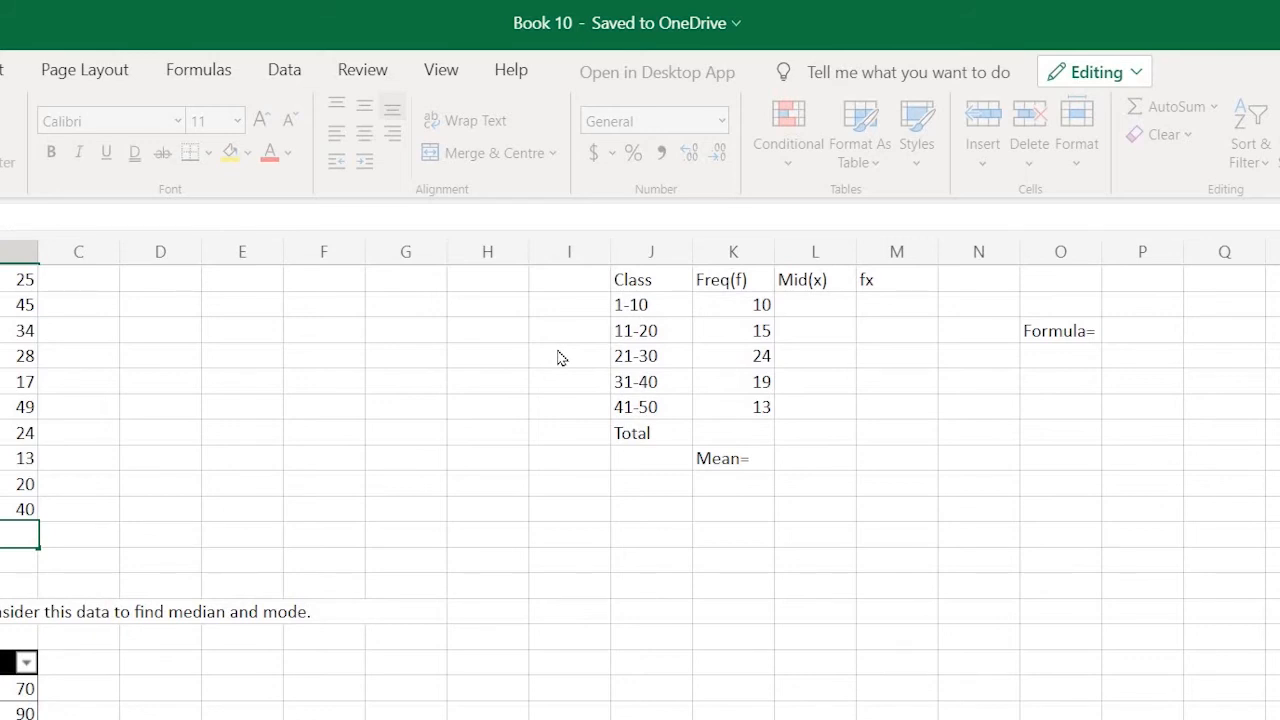
{"action": "mouse_move", "coordinate": [807, 308]}
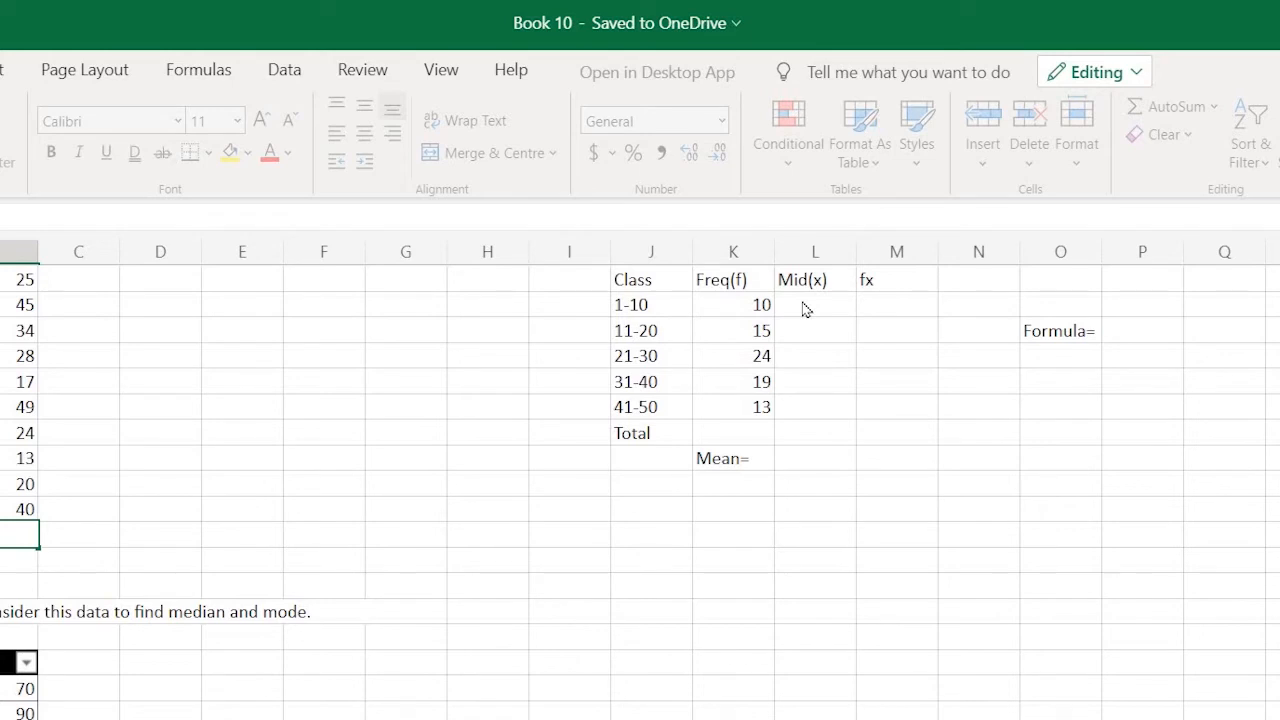
{"action": "left_click", "coordinate": [814, 305]}
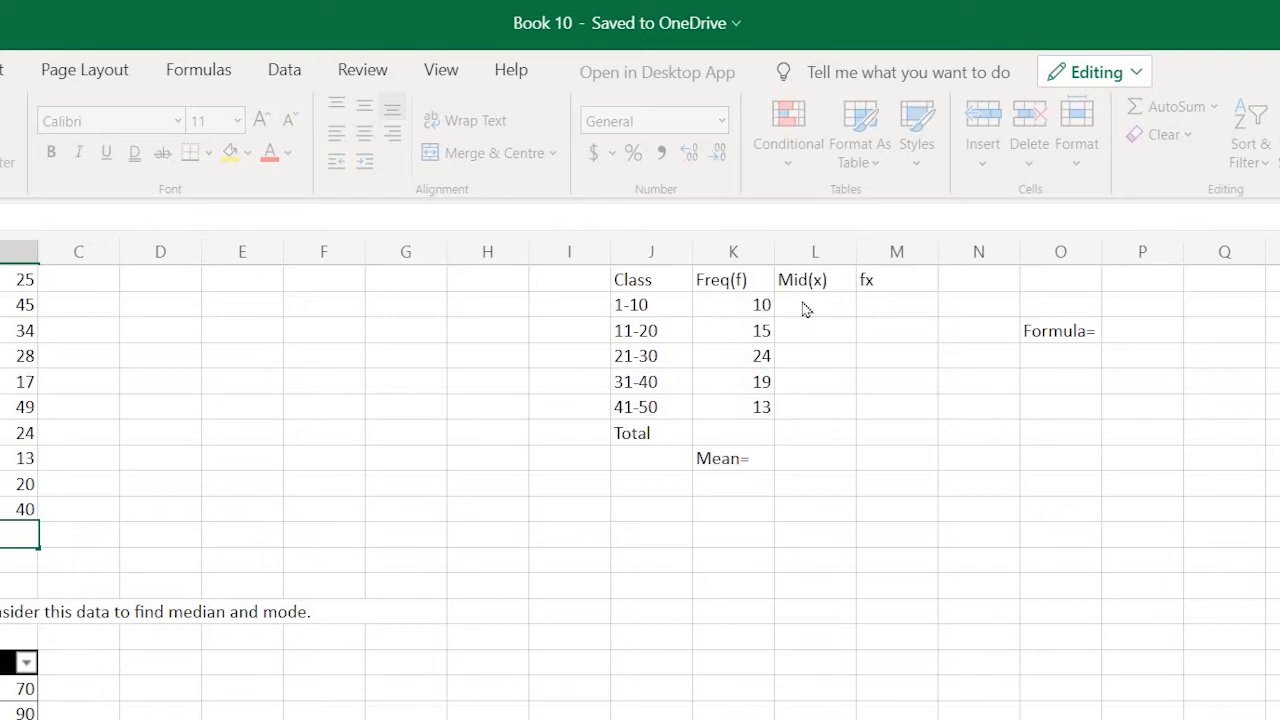
Enter midpoints 5, 15, 25, 35 and 45 down L2:L6 in the Mid(x) column
{"action": "left_click", "coordinate": [815, 305]}
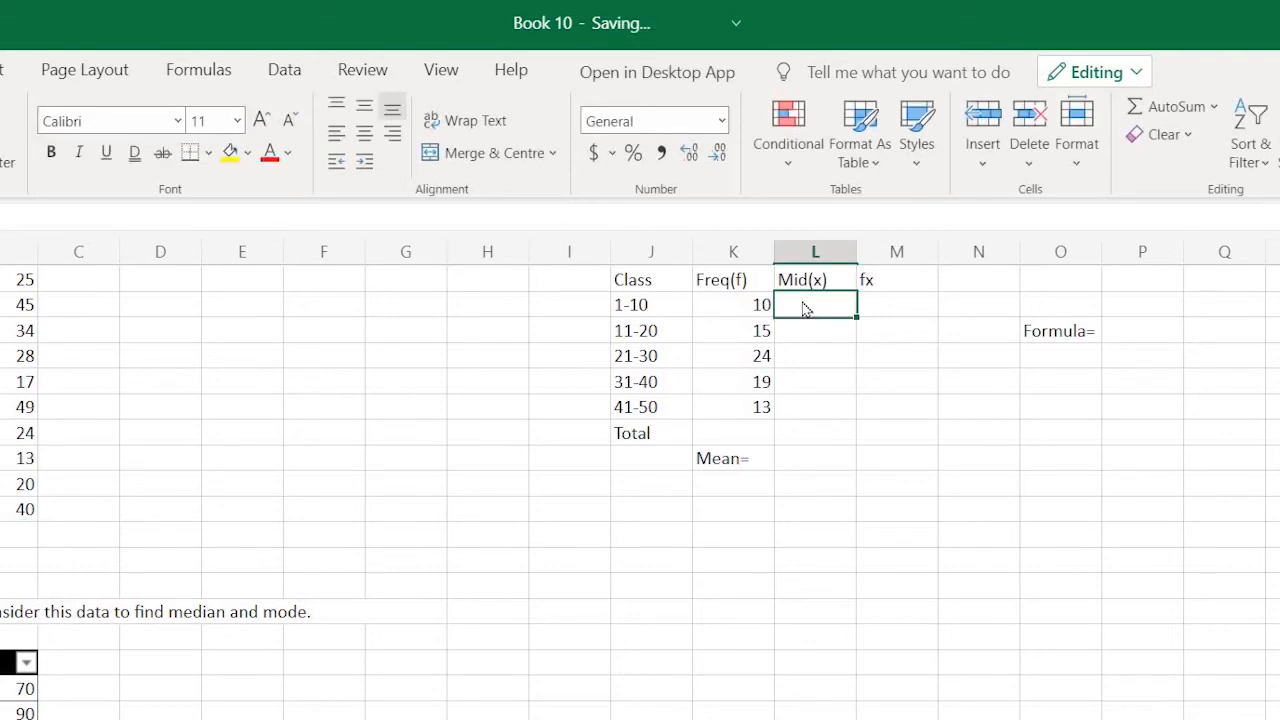
{"action": "type", "text": "5"}
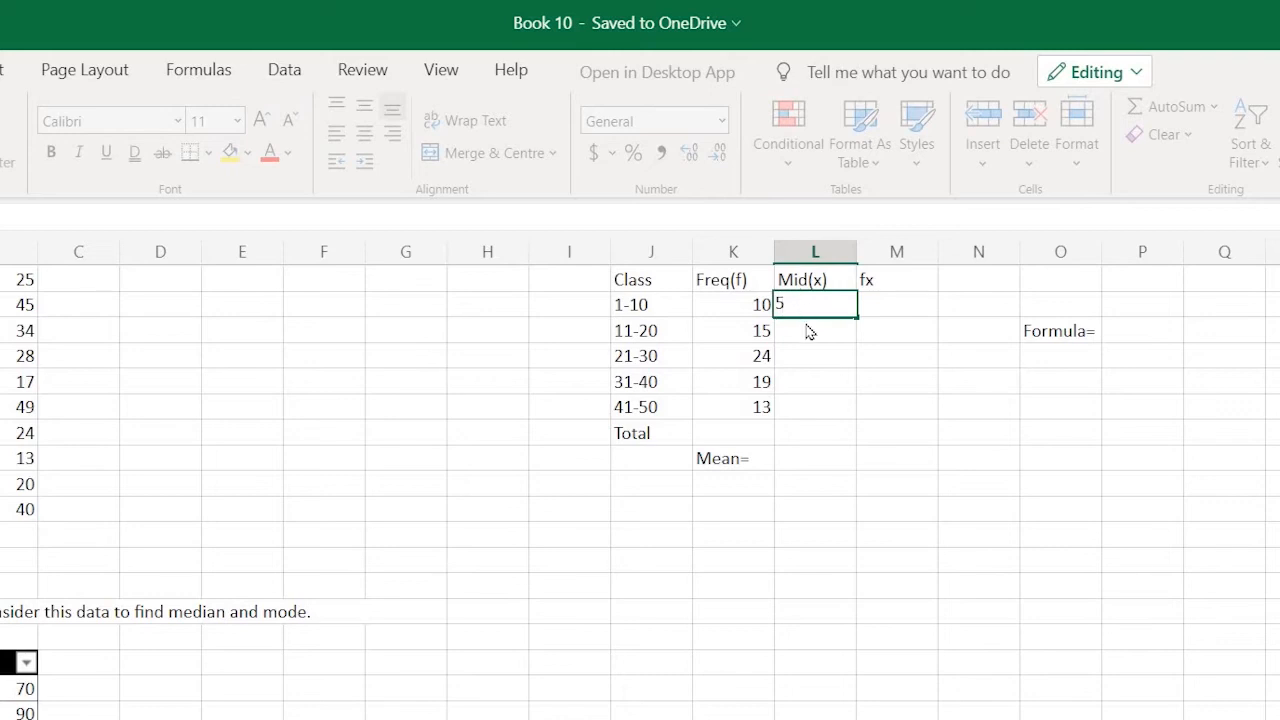
{"action": "key", "text": "enter"}
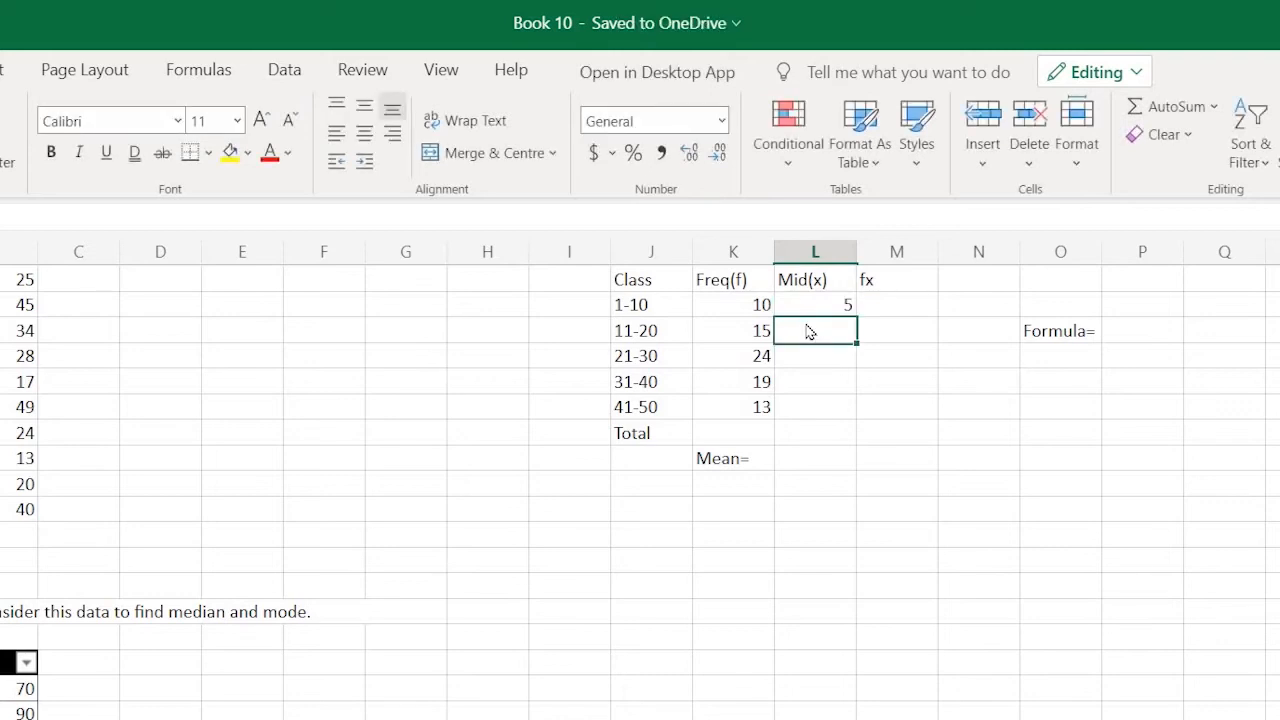
{"action": "type", "text": "15"}
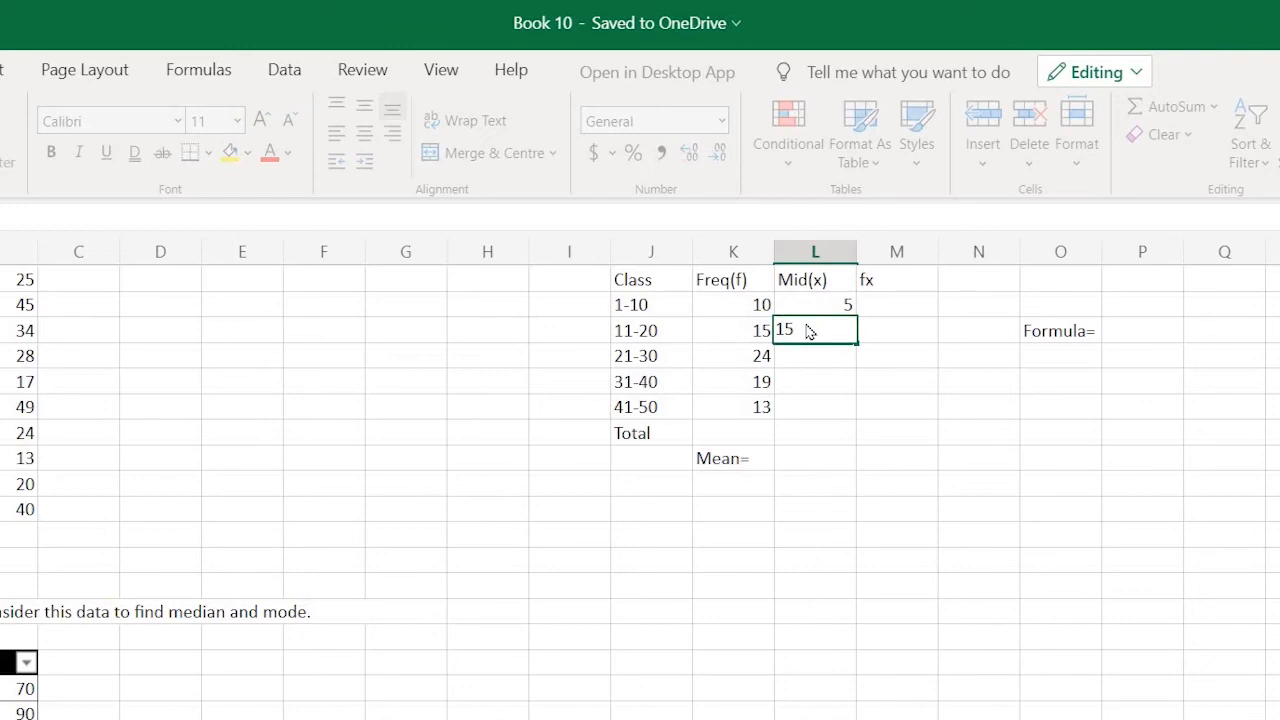
{"action": "type", "text": "25"}
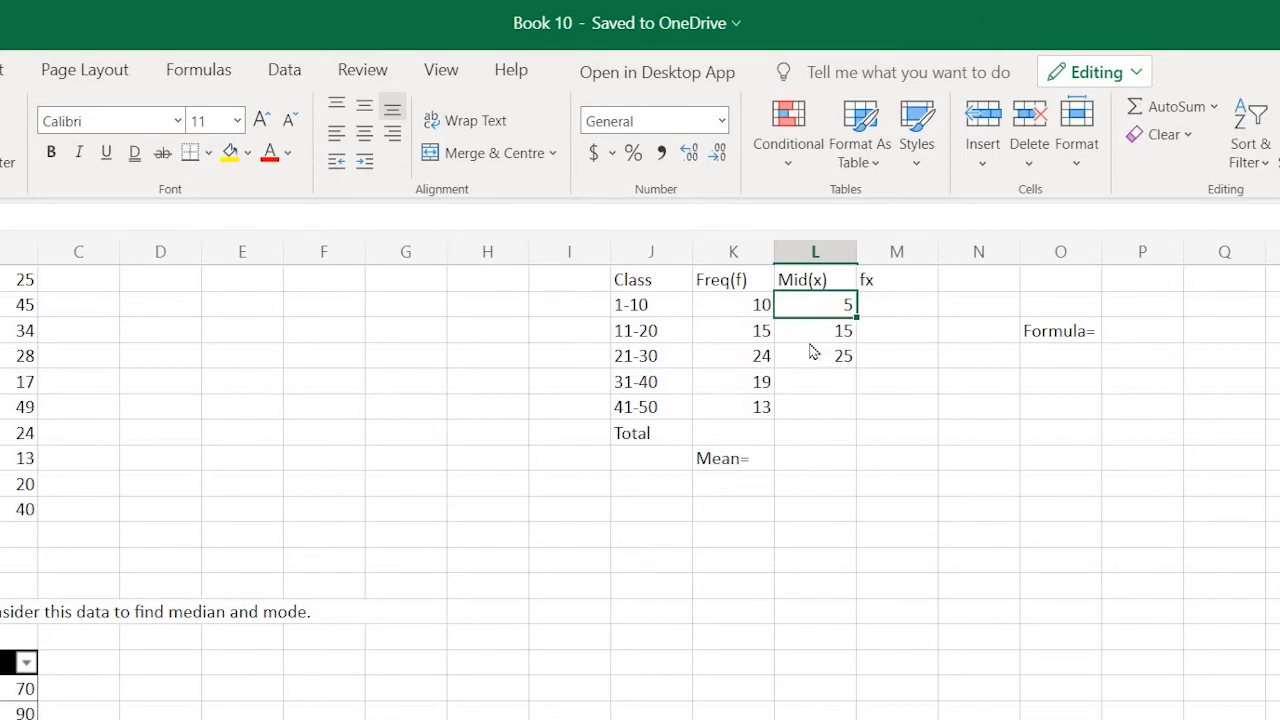
{"action": "mouse_move", "coordinate": [617, 338]}
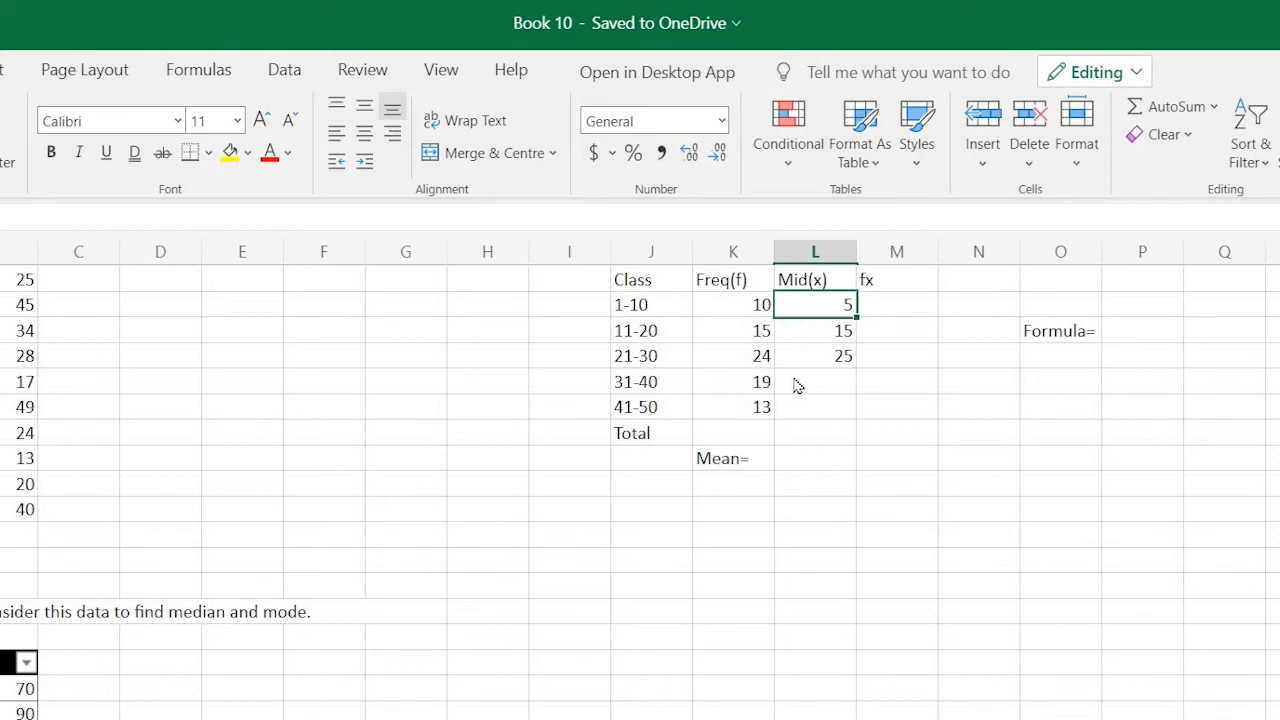
{"action": "left_click", "coordinate": [815, 381]}
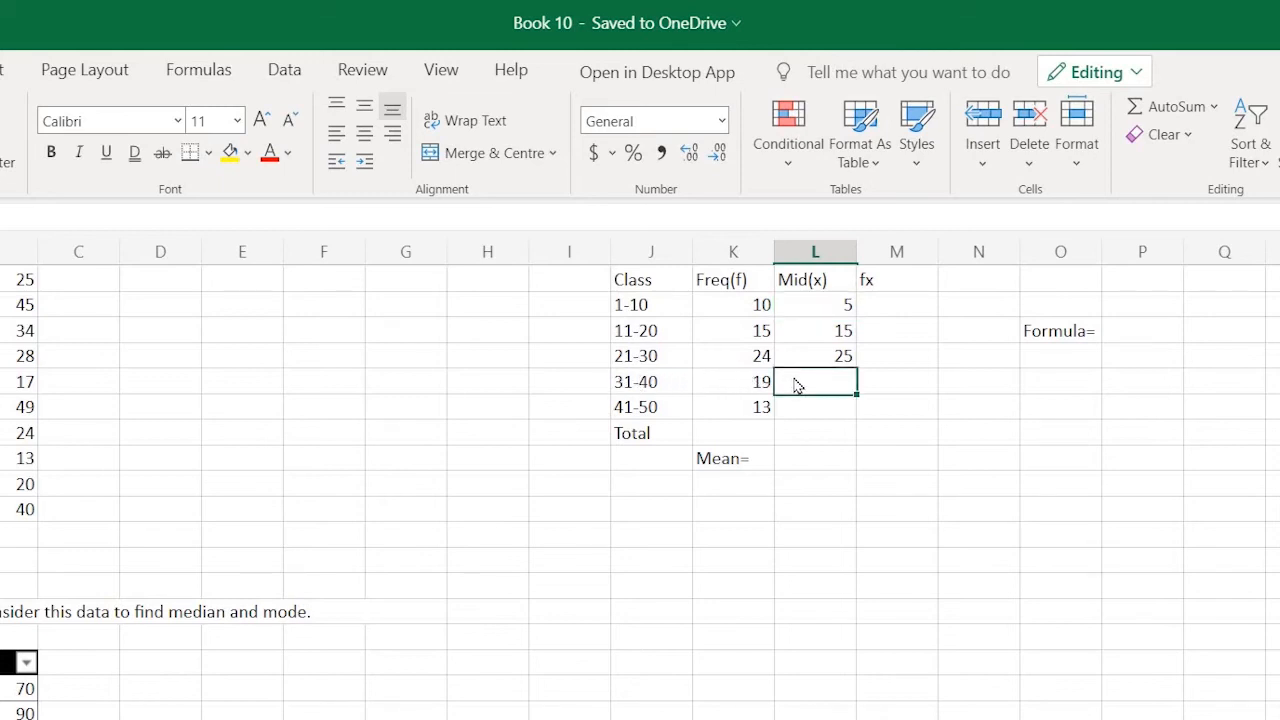
{"action": "type", "text": "35"}
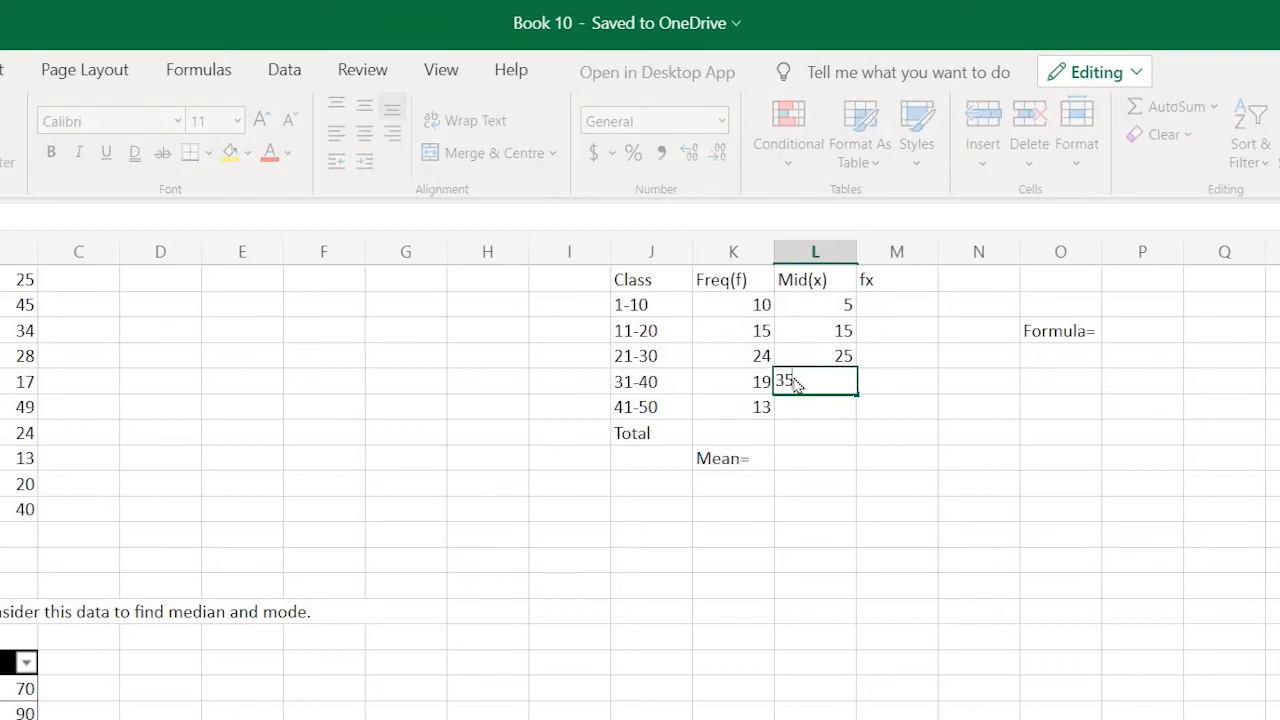
{"action": "type", "text": "45"}
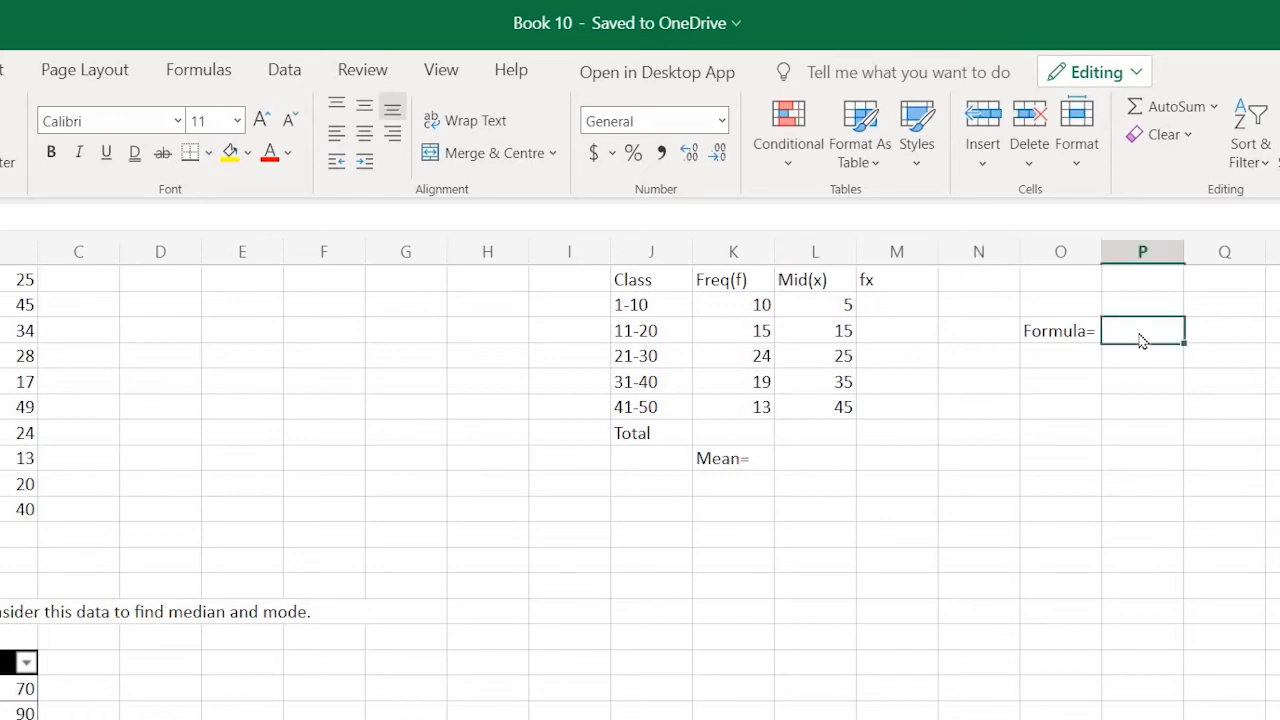
Type the note 'fx/f' into P2 beside the Formula= label
{"action": "left_click", "coordinate": [1142, 330]}
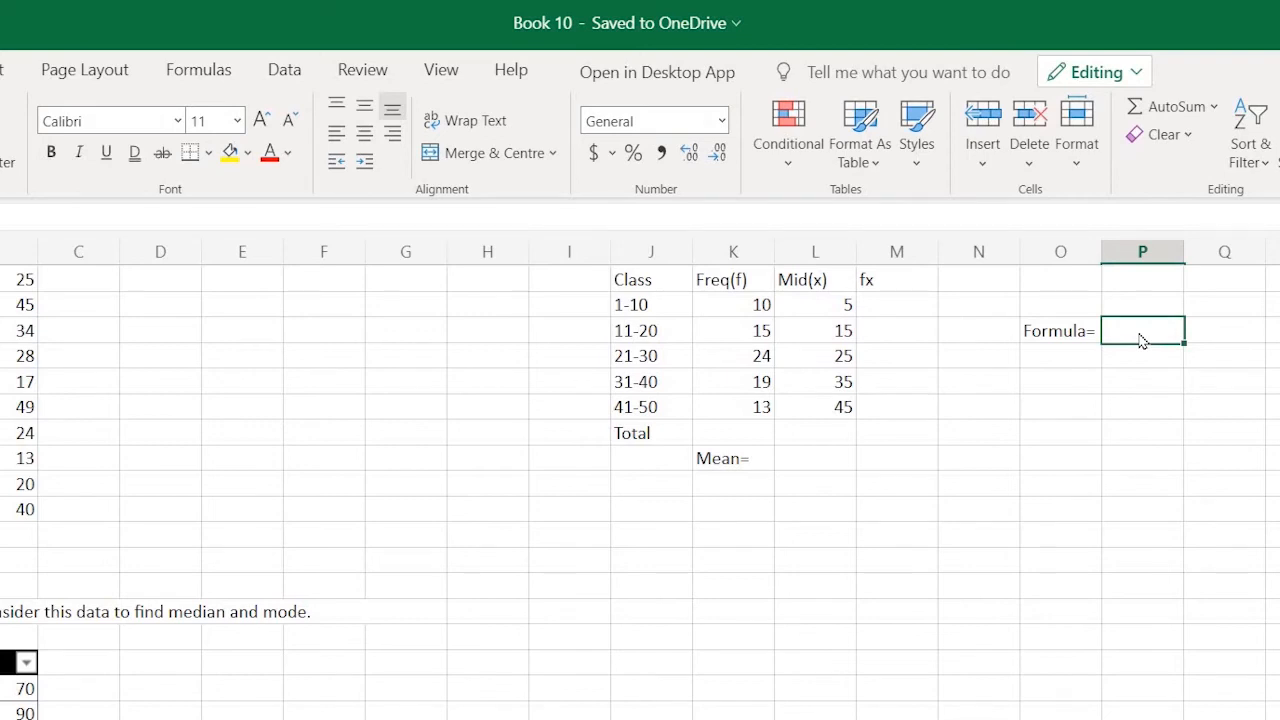
{"action": "type", "text": "f"}
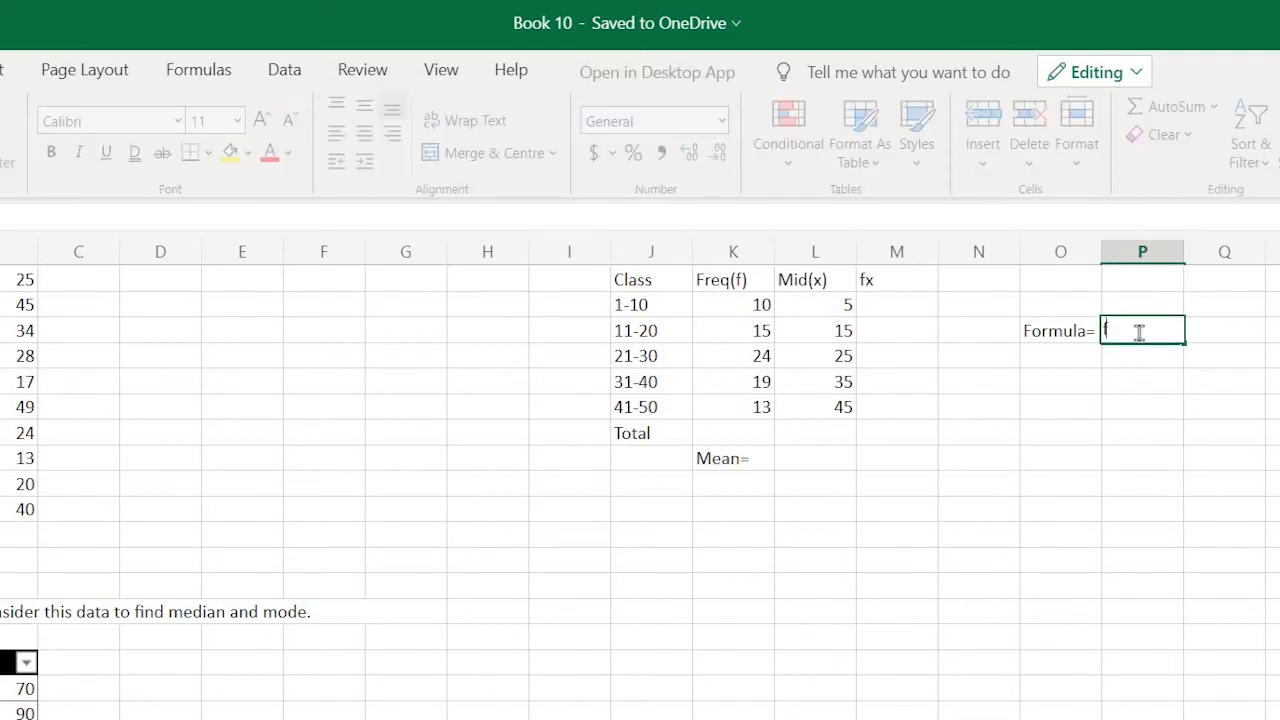
{"action": "type", "text": "x"}
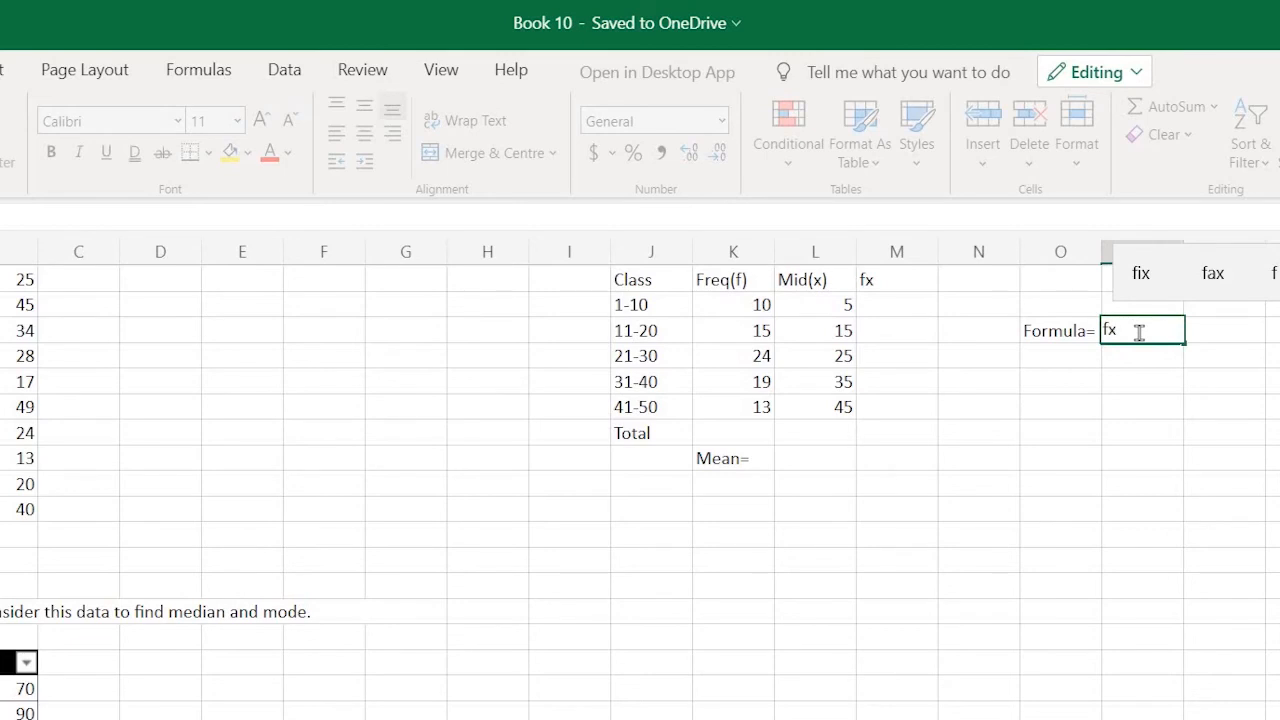
{"action": "type", "text": "/"}
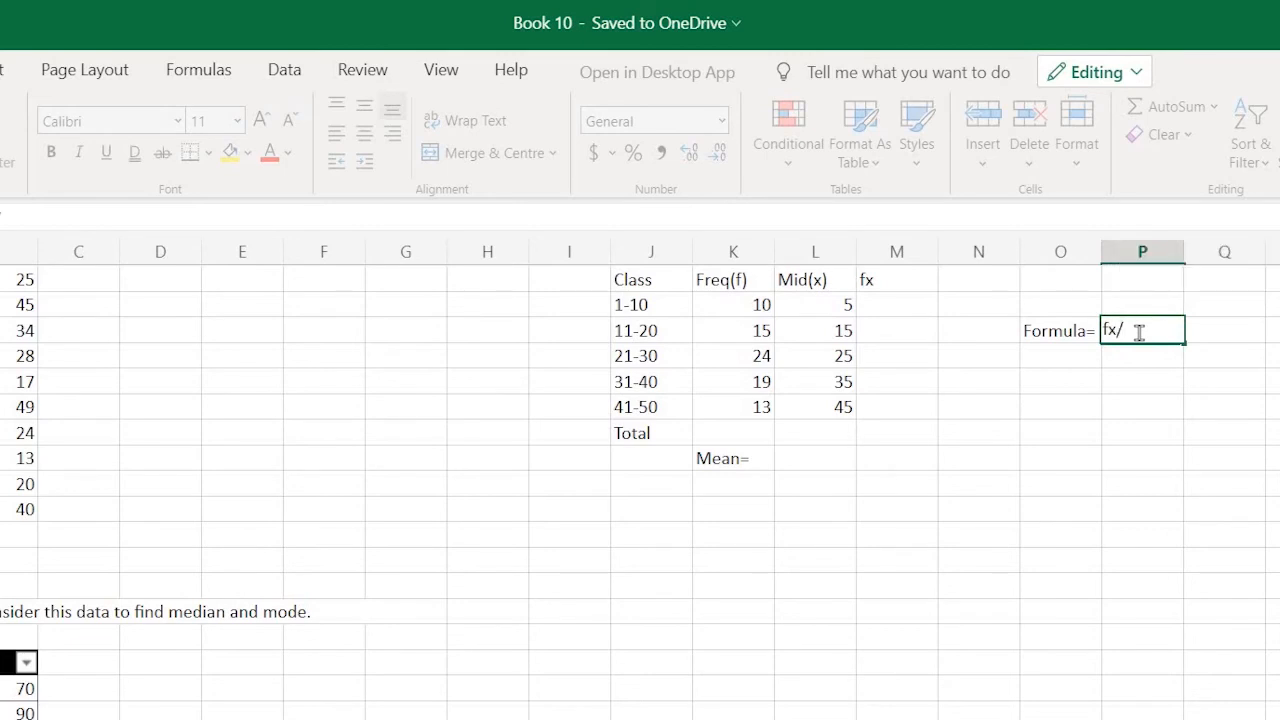
{"action": "type", "text": "f"}
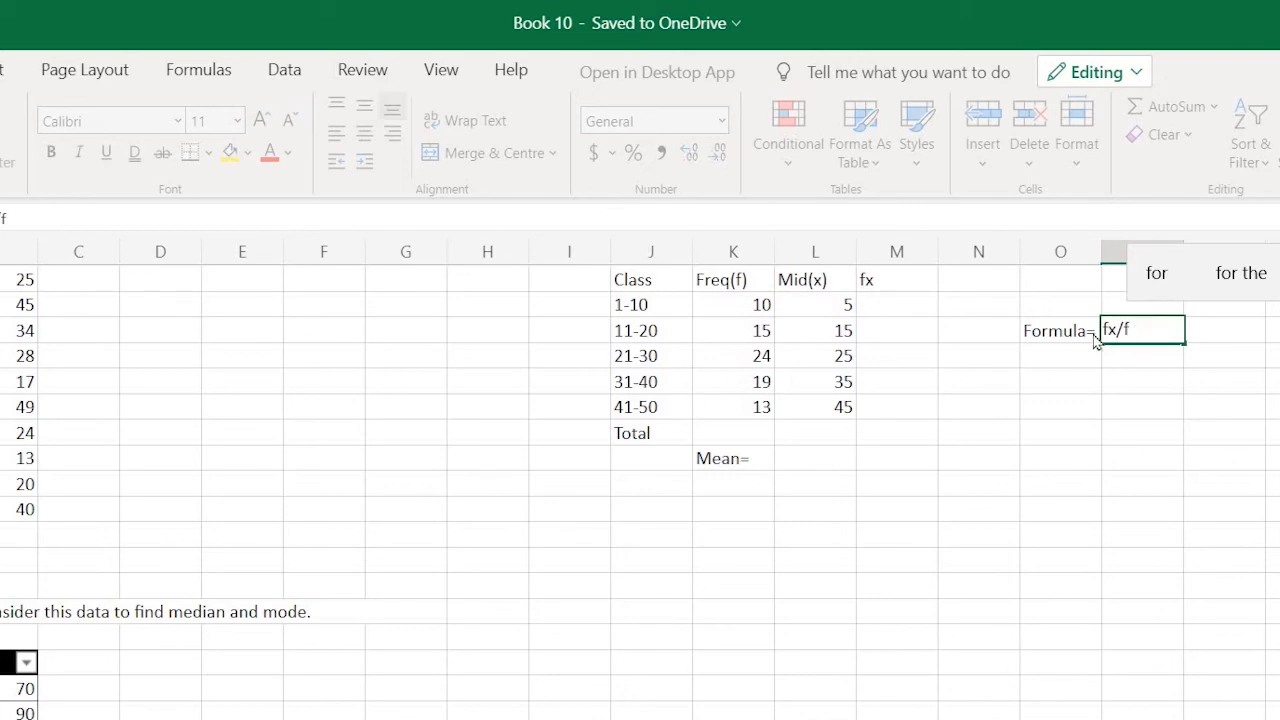
{"action": "mouse_move", "coordinate": [723, 303]}
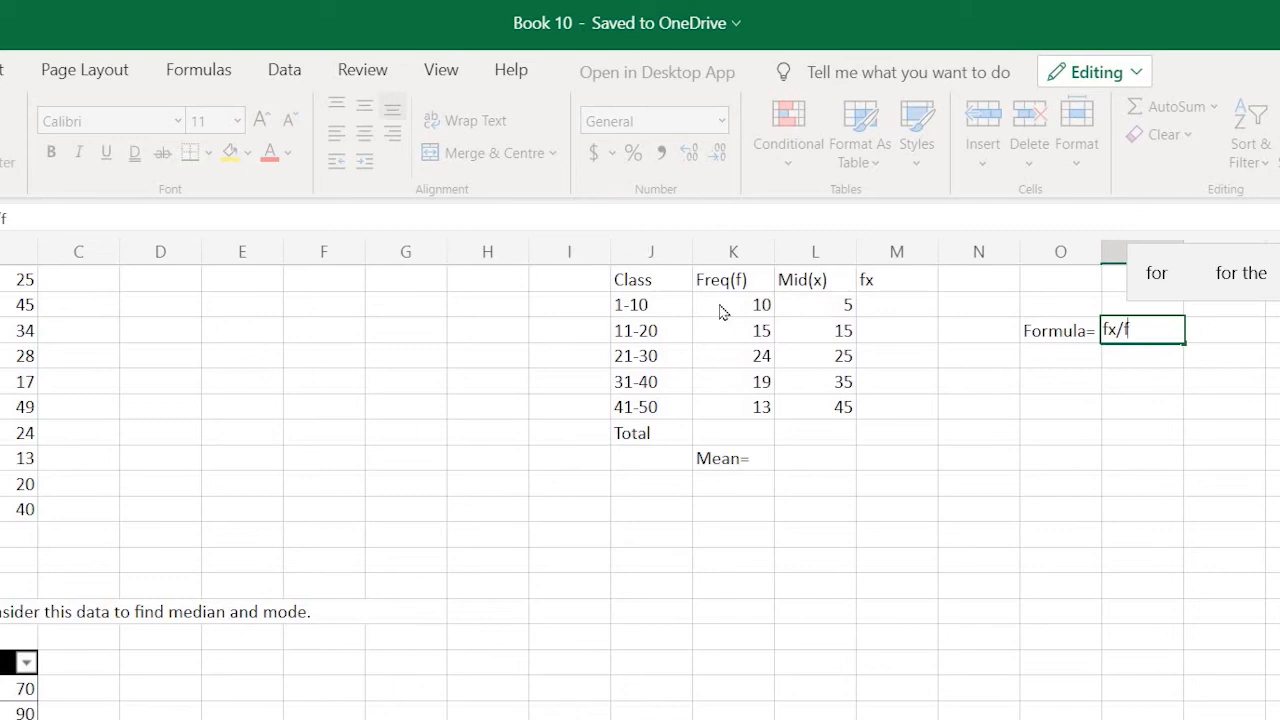
{"action": "mouse_move", "coordinate": [785, 406]}
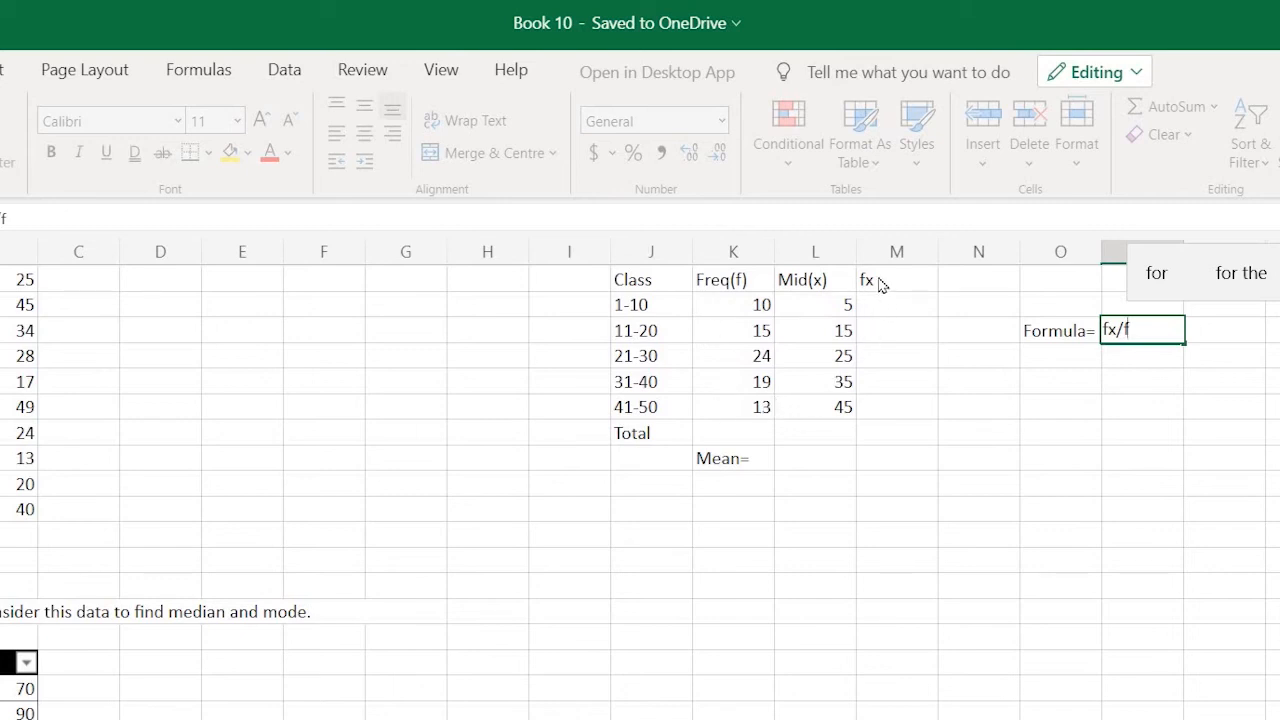
{"action": "mouse_move", "coordinate": [885, 305]}
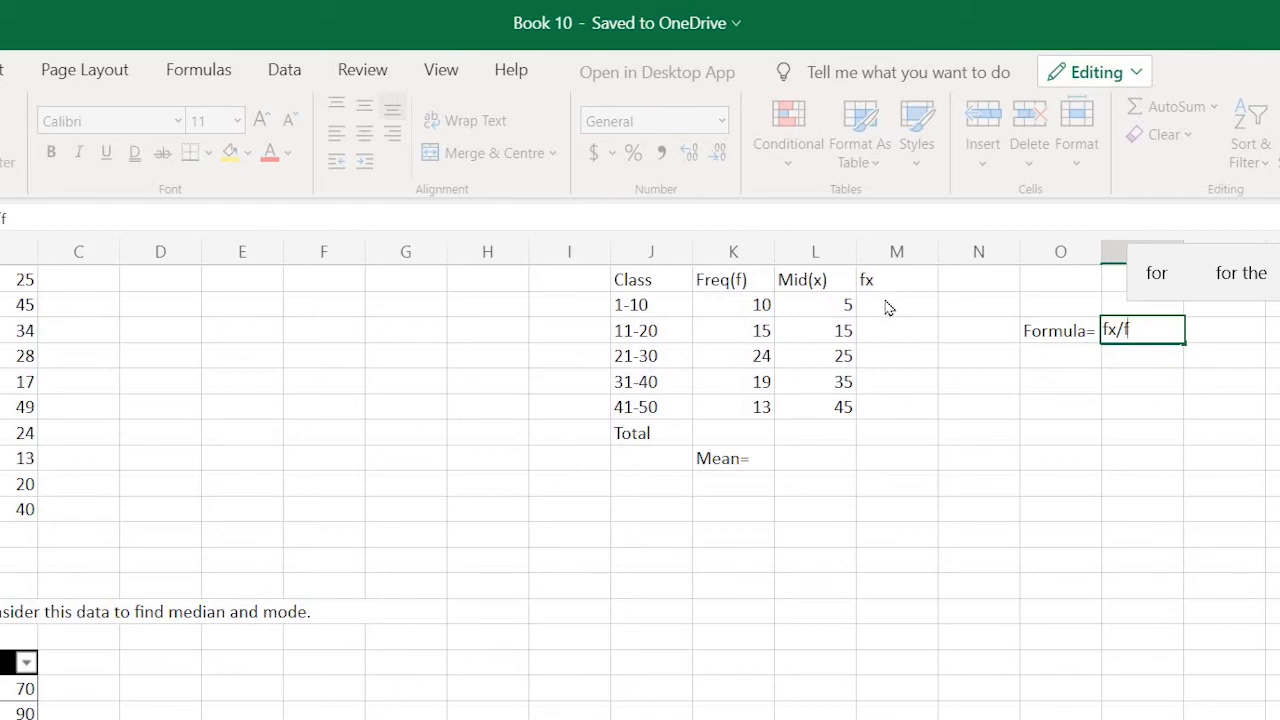
{"action": "left_click", "coordinate": [896, 304]}
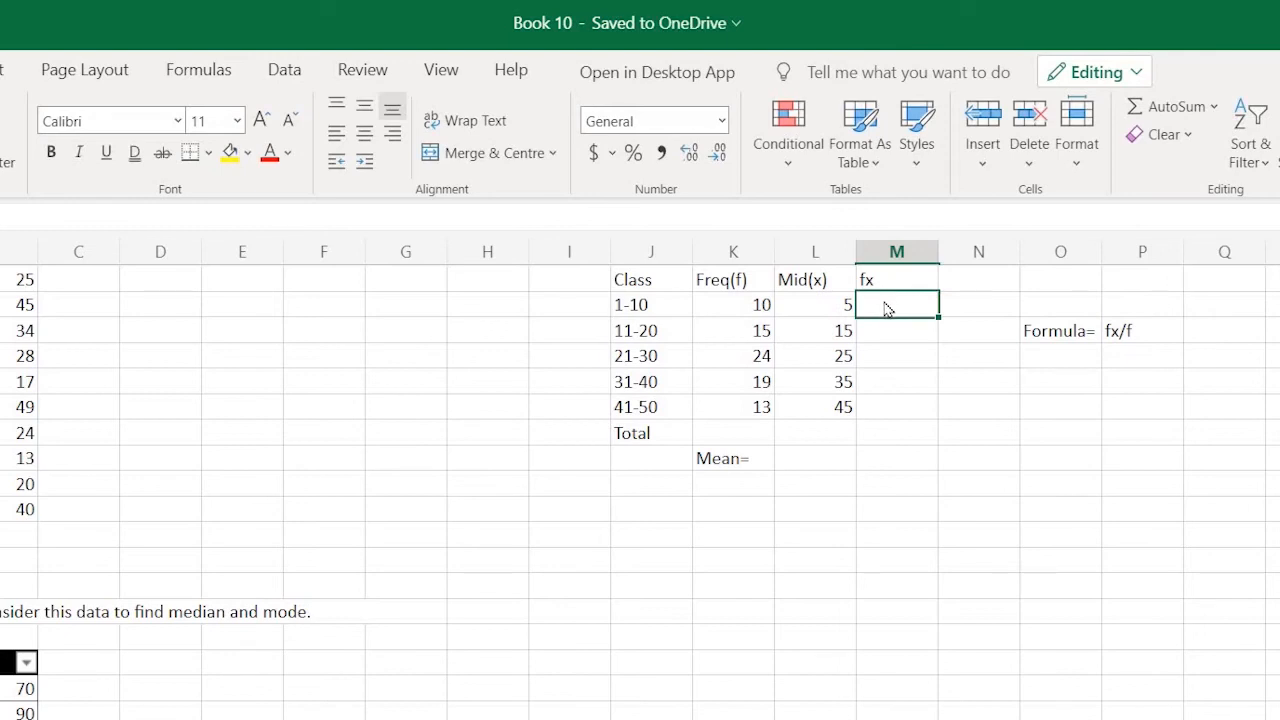
Enter =K2*L2 in M2 so the 1-10 class fx shows 50
{"action": "type", "text": "="}
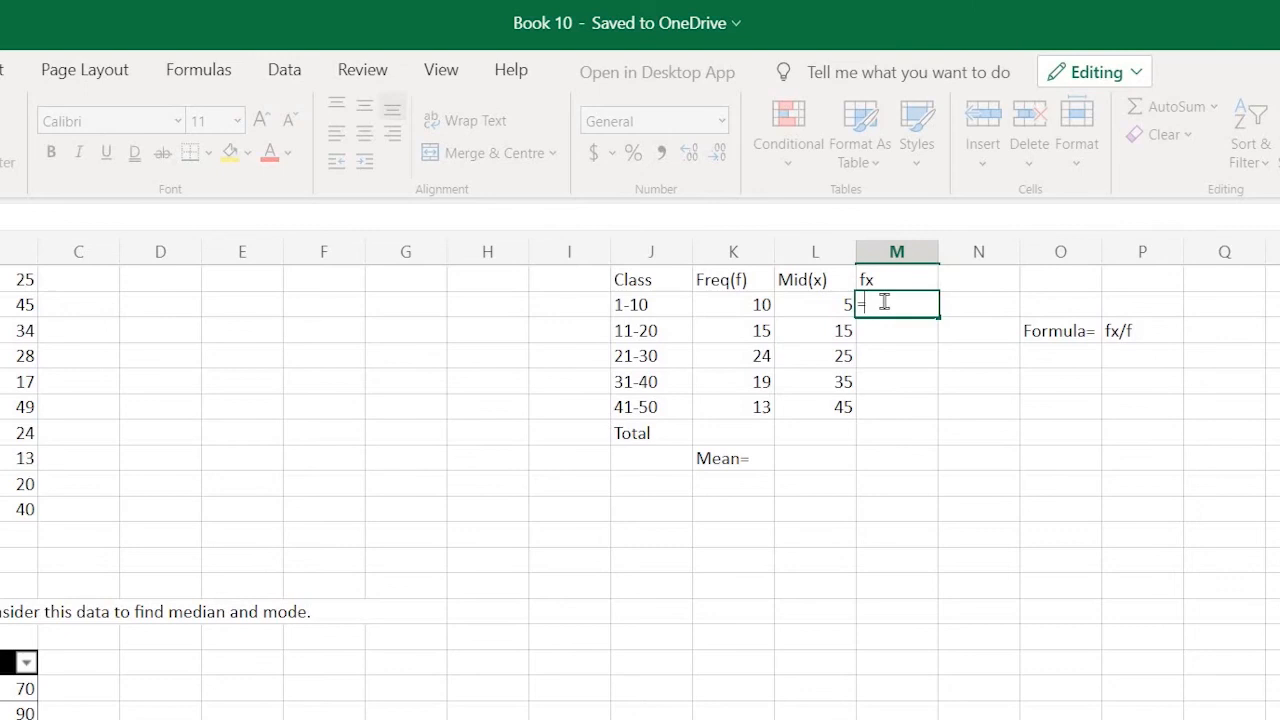
{"action": "left_click", "coordinate": [733, 304]}
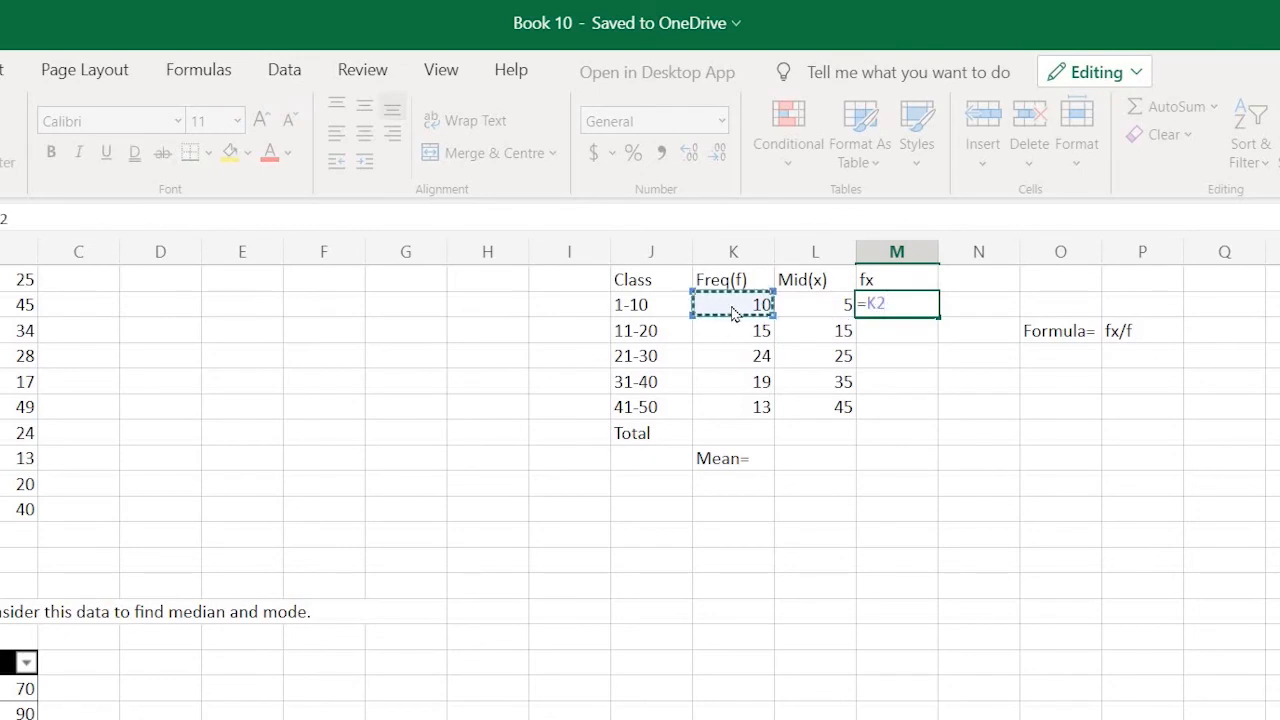
{"action": "type", "text": "*"}
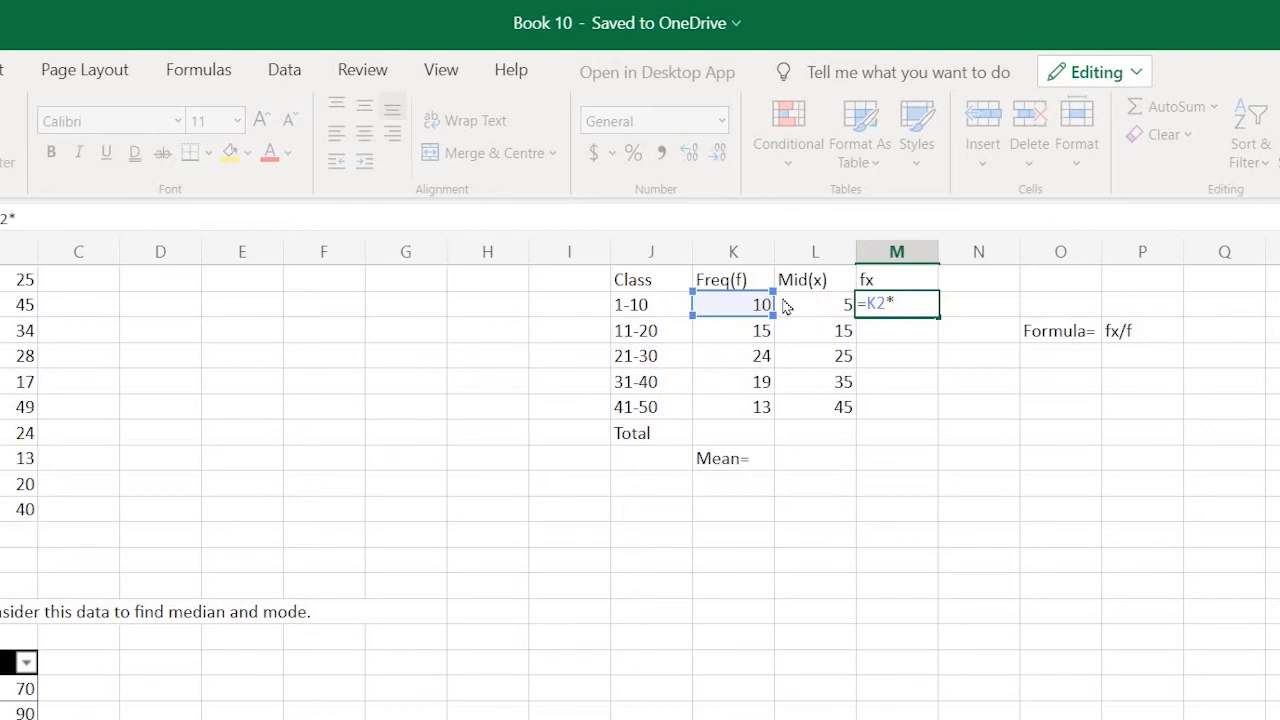
{"action": "left_click", "coordinate": [814, 304]}
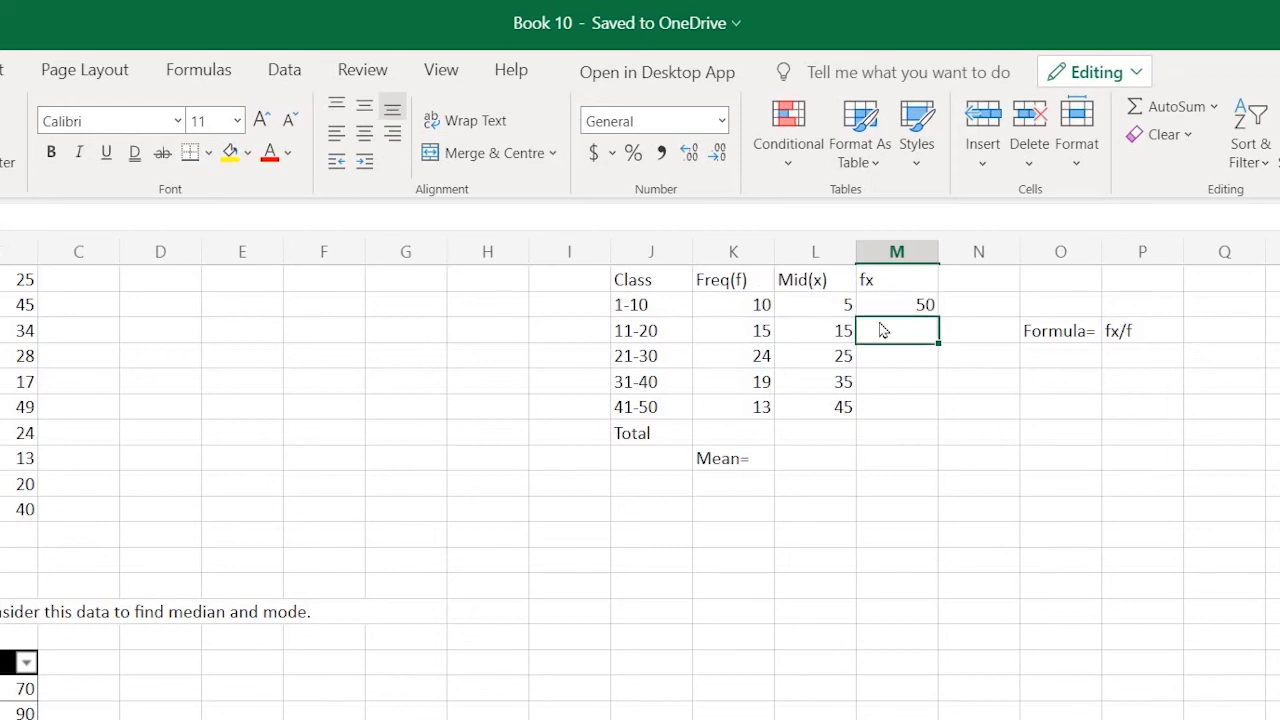
{"action": "left_click", "coordinate": [896, 381]}
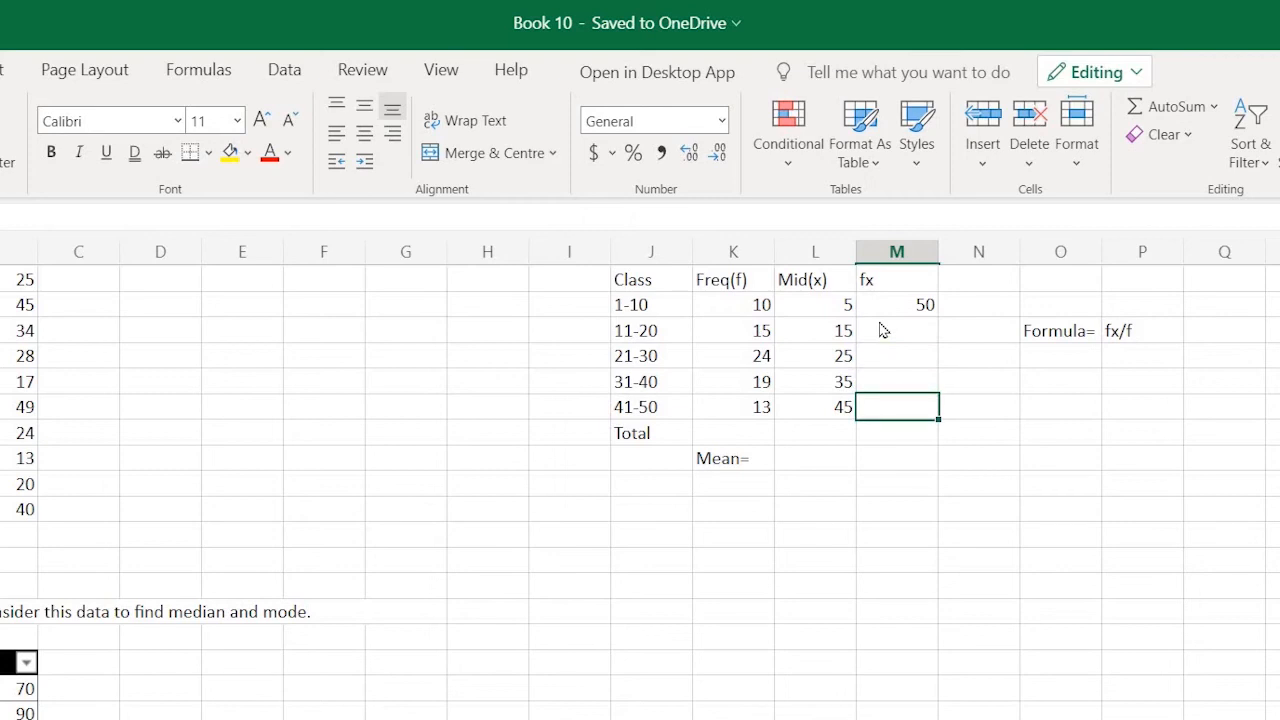
Fill the fx formula down to M6, giving 225, 600, 665 and 585
{"action": "left_click", "coordinate": [896, 304]}
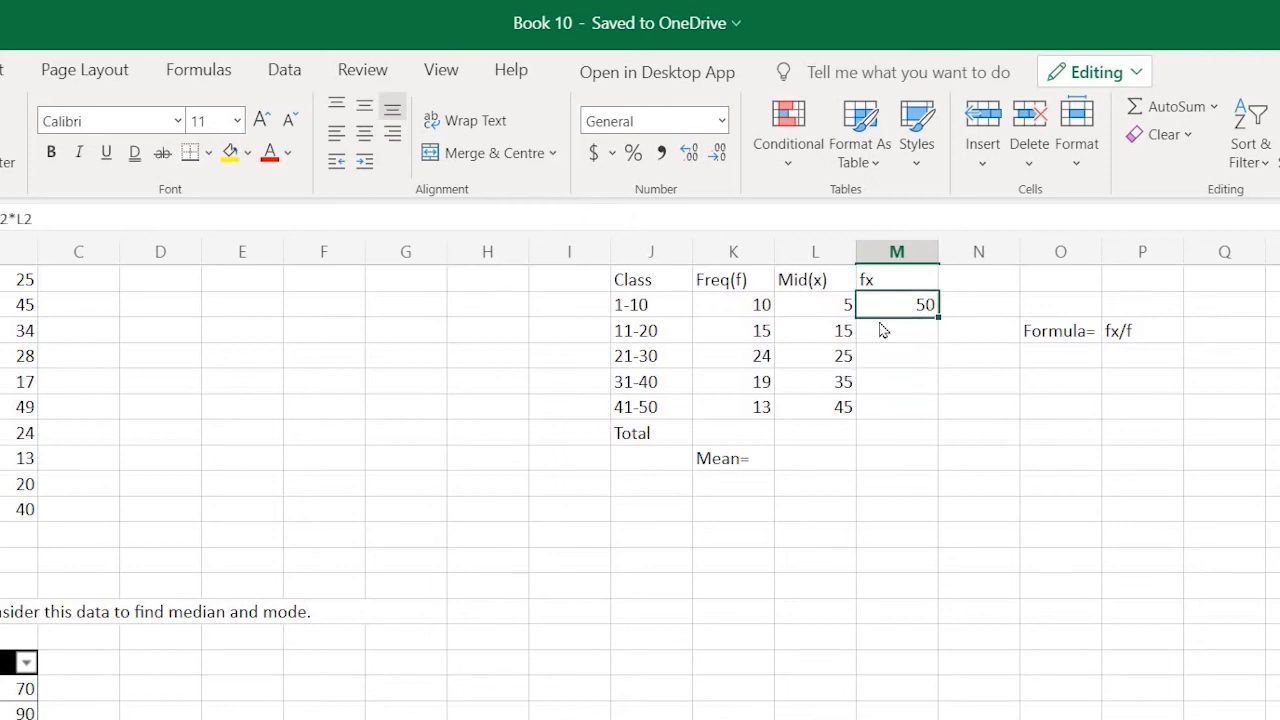
{"action": "left_click_drag", "start_coordinate": [896, 305], "coordinate": [896, 406]}
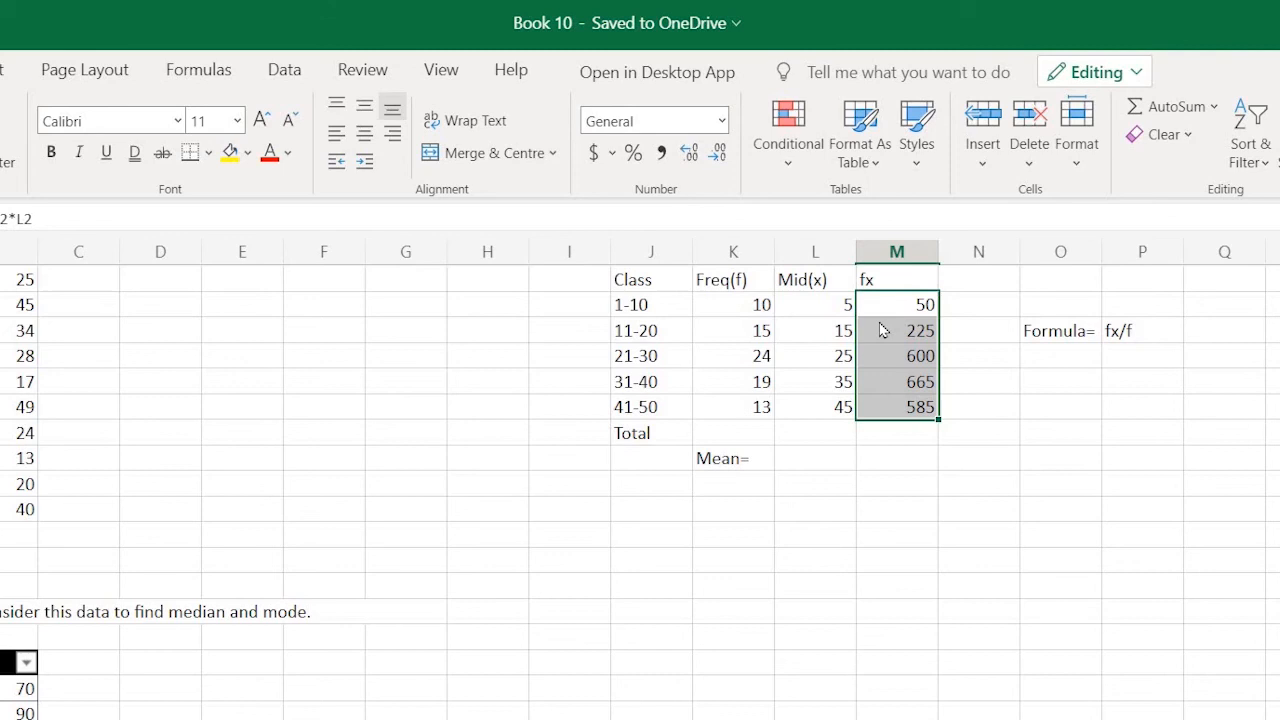
{"action": "left_click", "coordinate": [897, 484]}
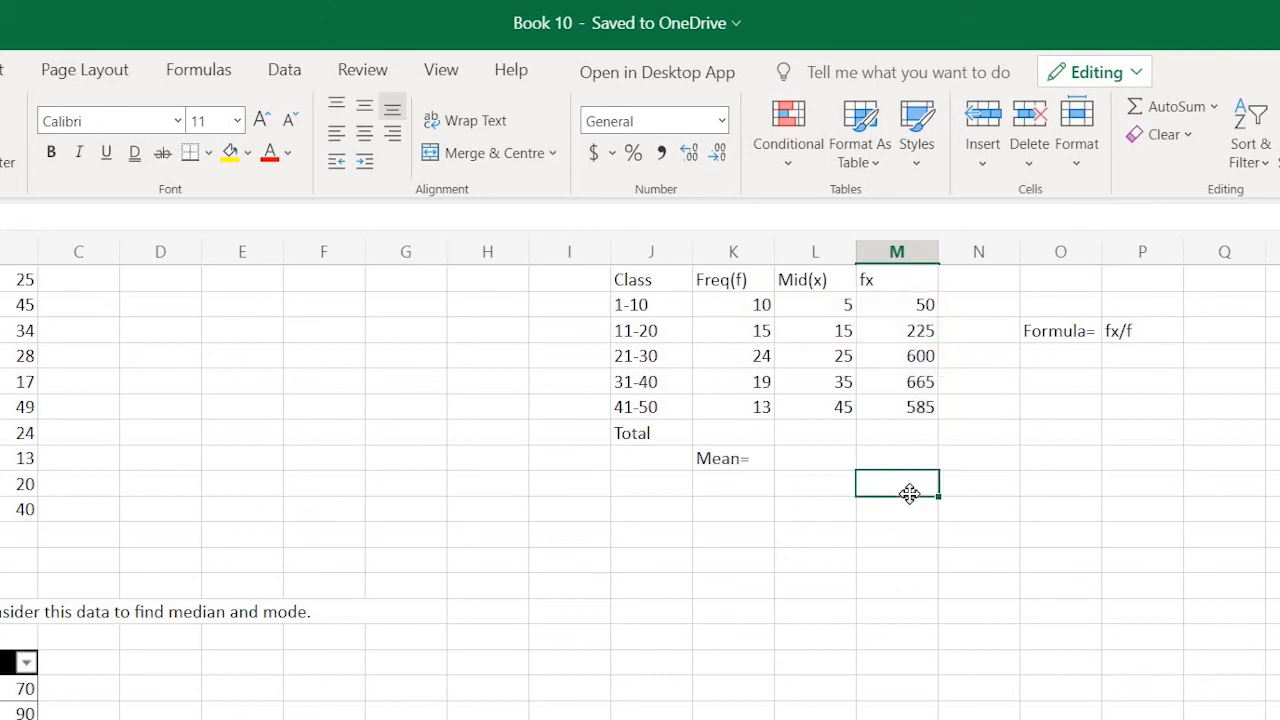
{"action": "mouse_move", "coordinate": [897, 410]}
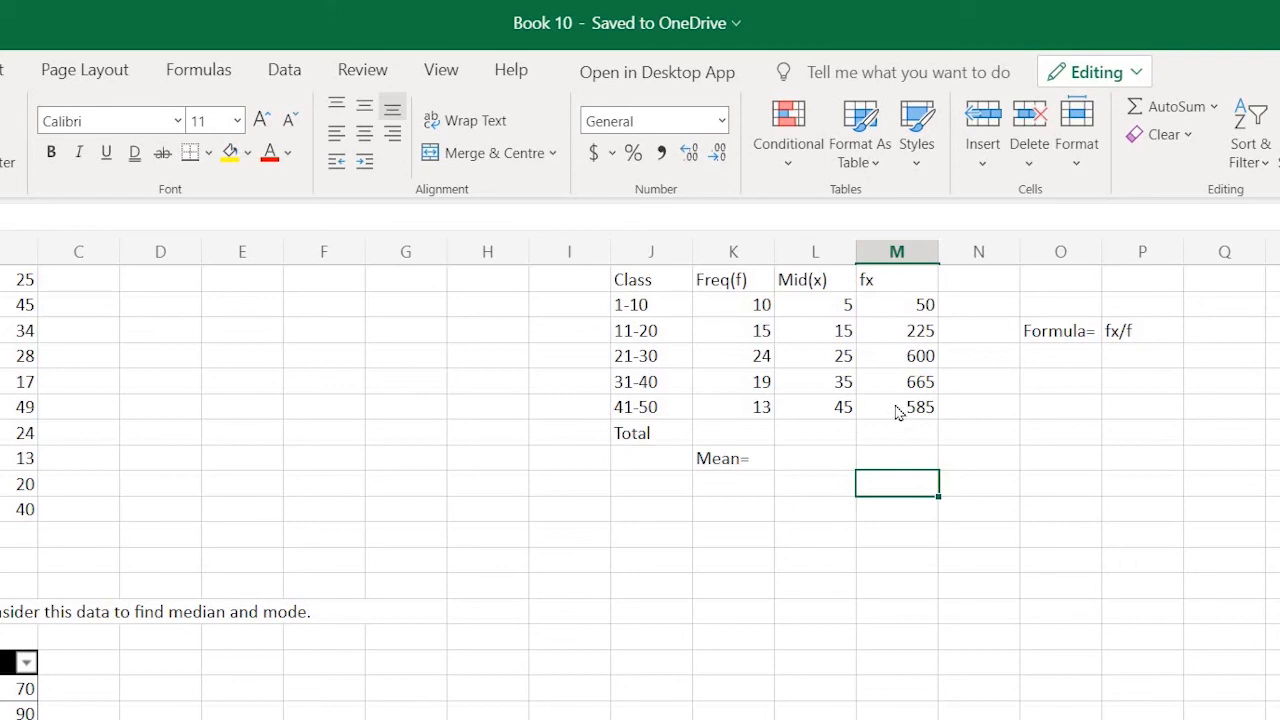
{"action": "left_click", "coordinate": [897, 432]}
{"action": "type", "text": "="}
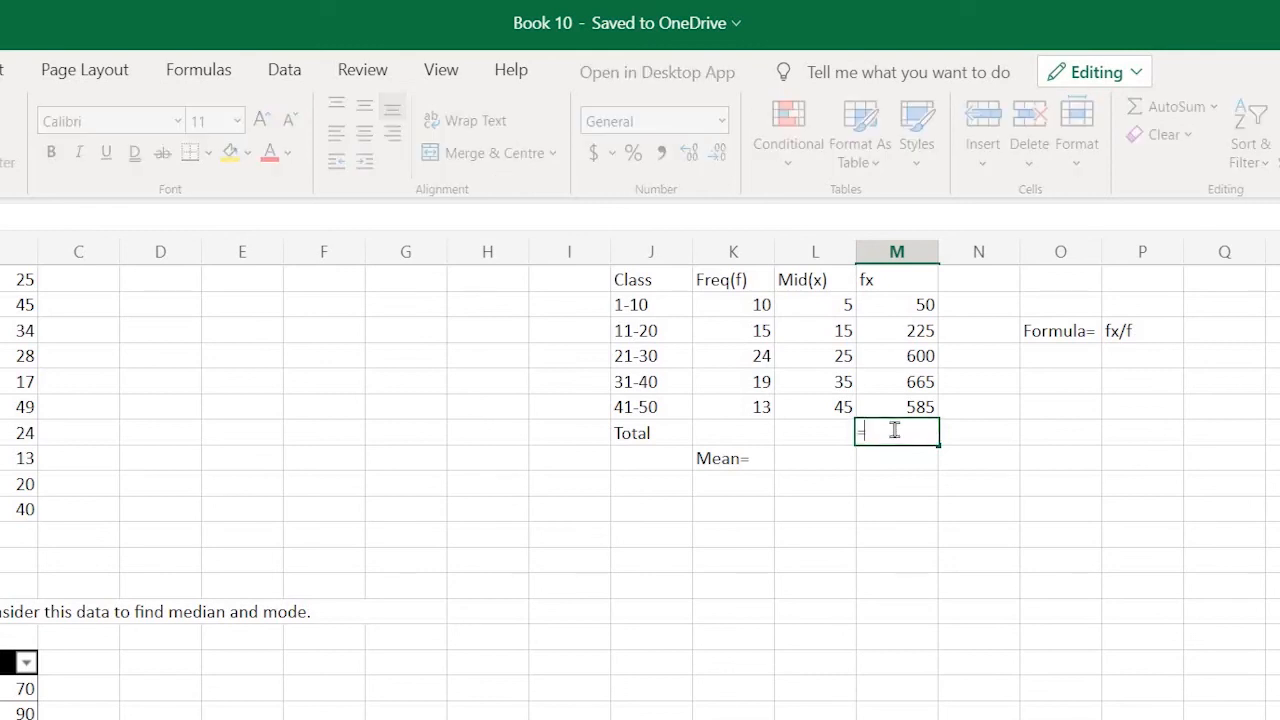
Enter =SUM(M2:M6) in M7 so the fx total shows 2125
{"action": "type", "text": "SU"}
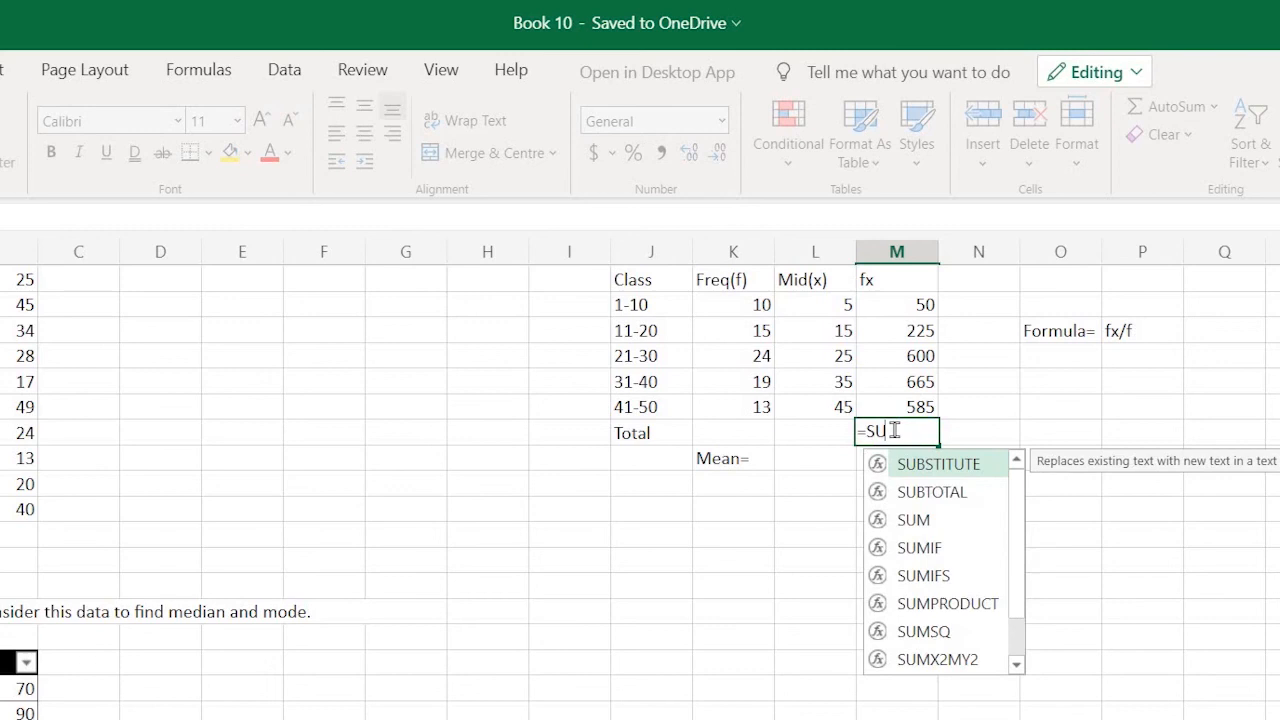
{"action": "type", "text": "m"}
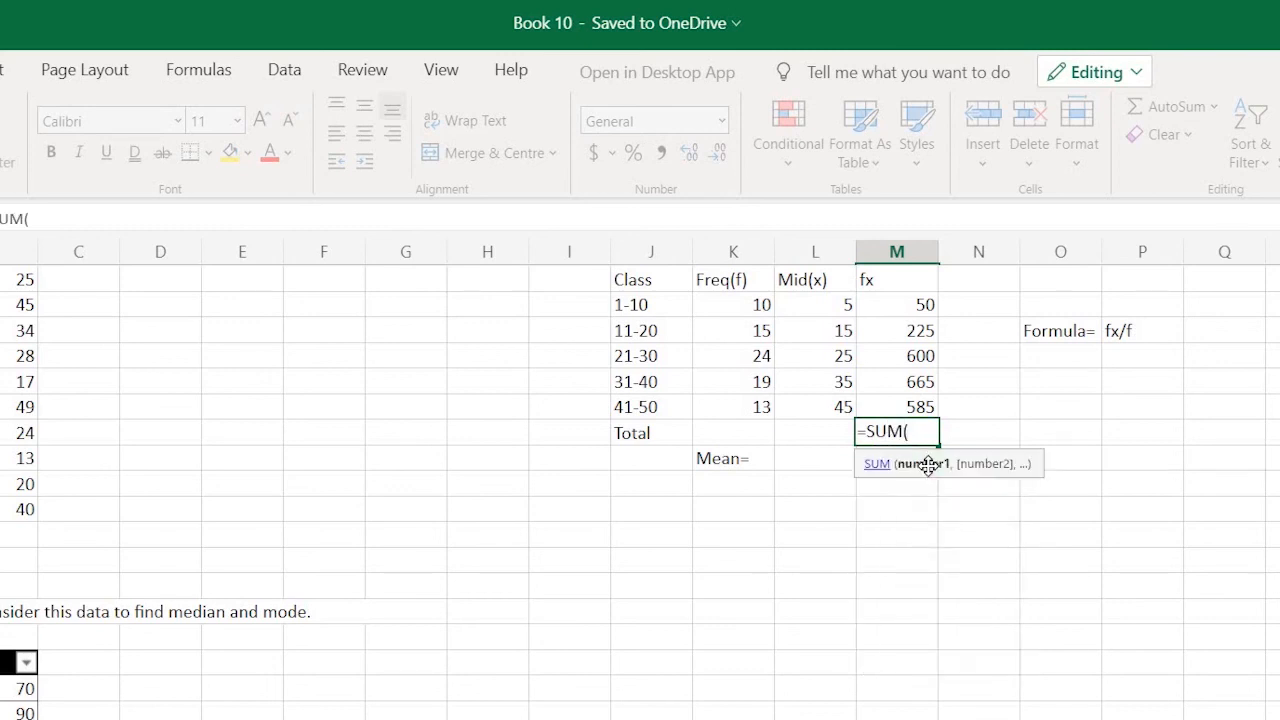
{"action": "mouse_move", "coordinate": [891, 306]}
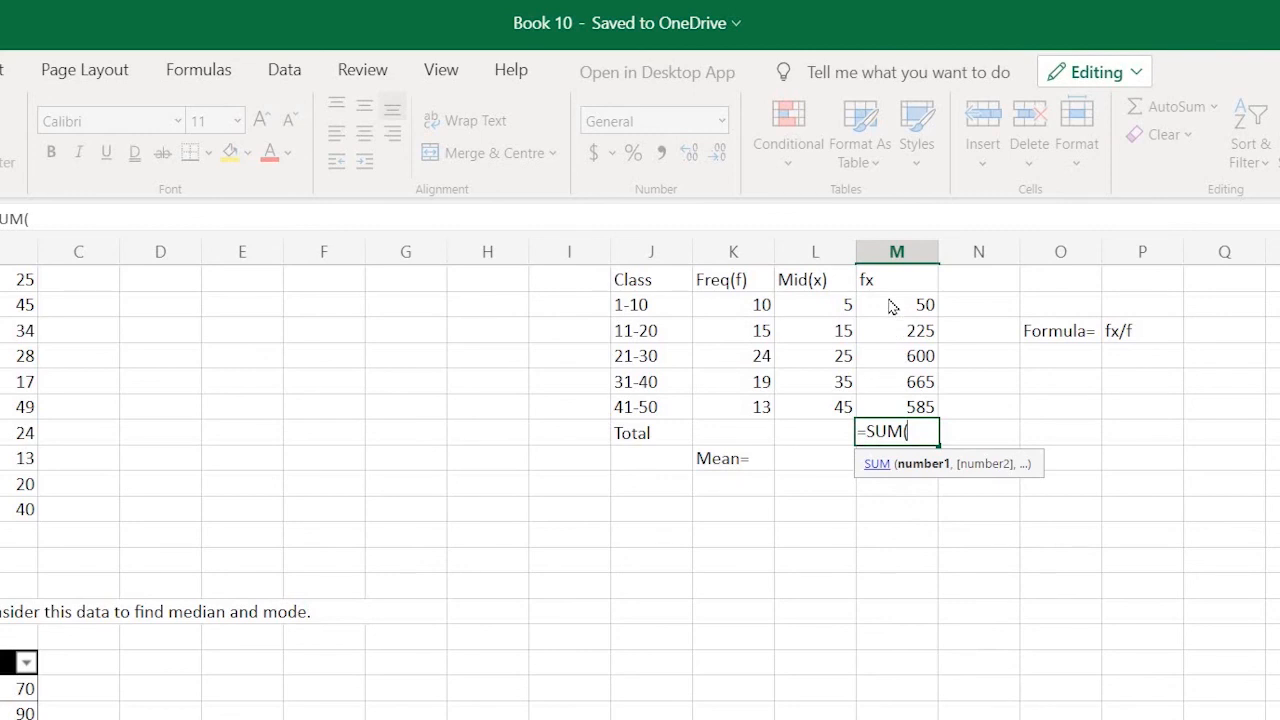
{"action": "left_click_drag", "start_coordinate": [897, 304], "coordinate": [897, 355]}
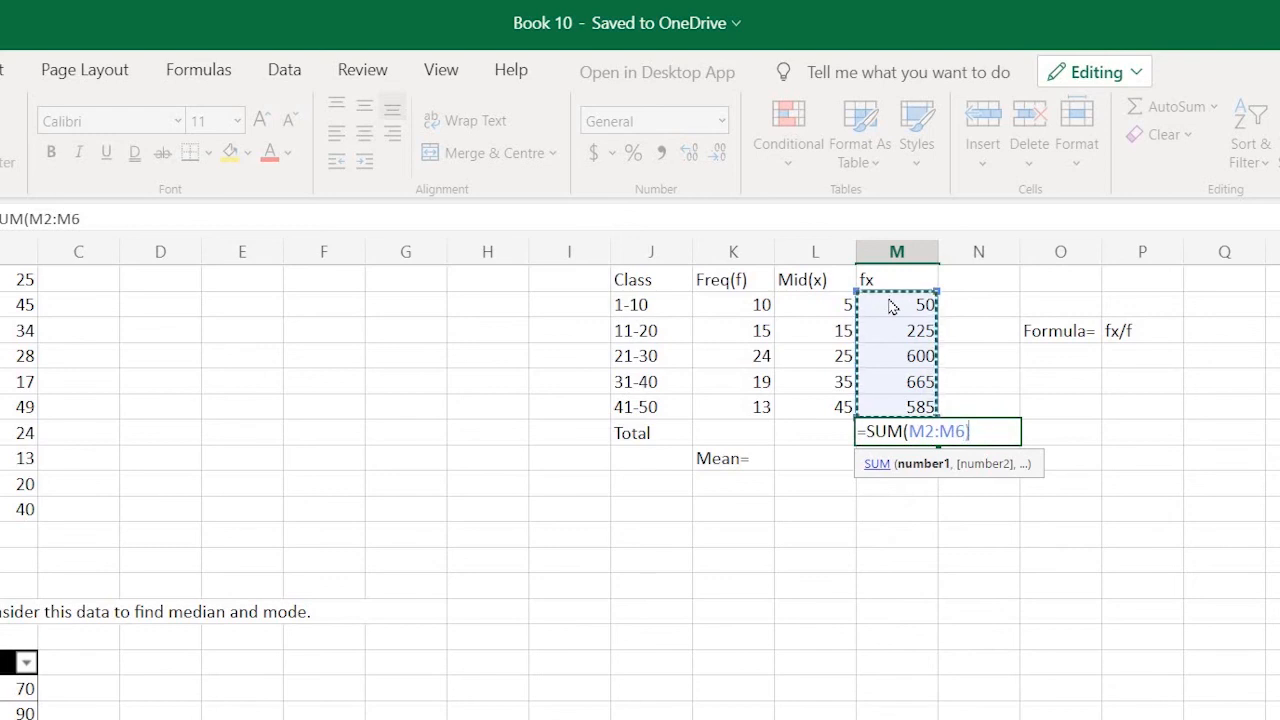
{"action": "key", "text": "Enter"}
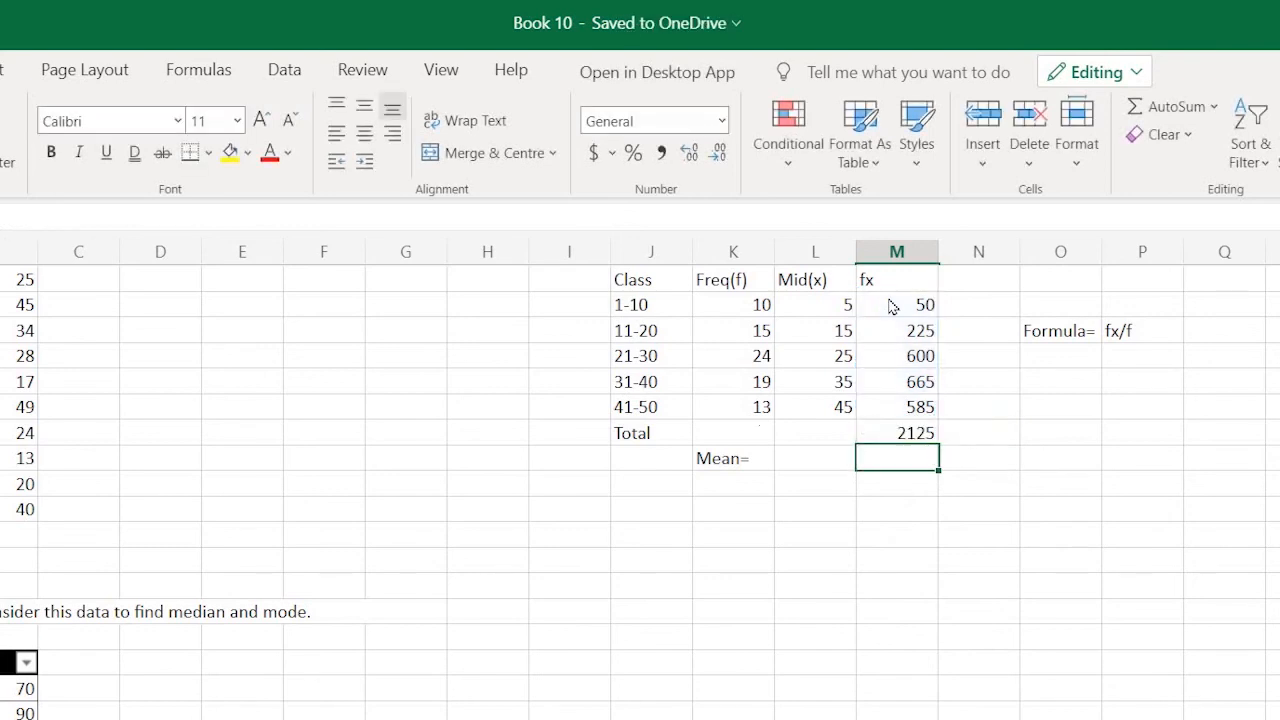
{"action": "mouse_move", "coordinate": [905, 430]}
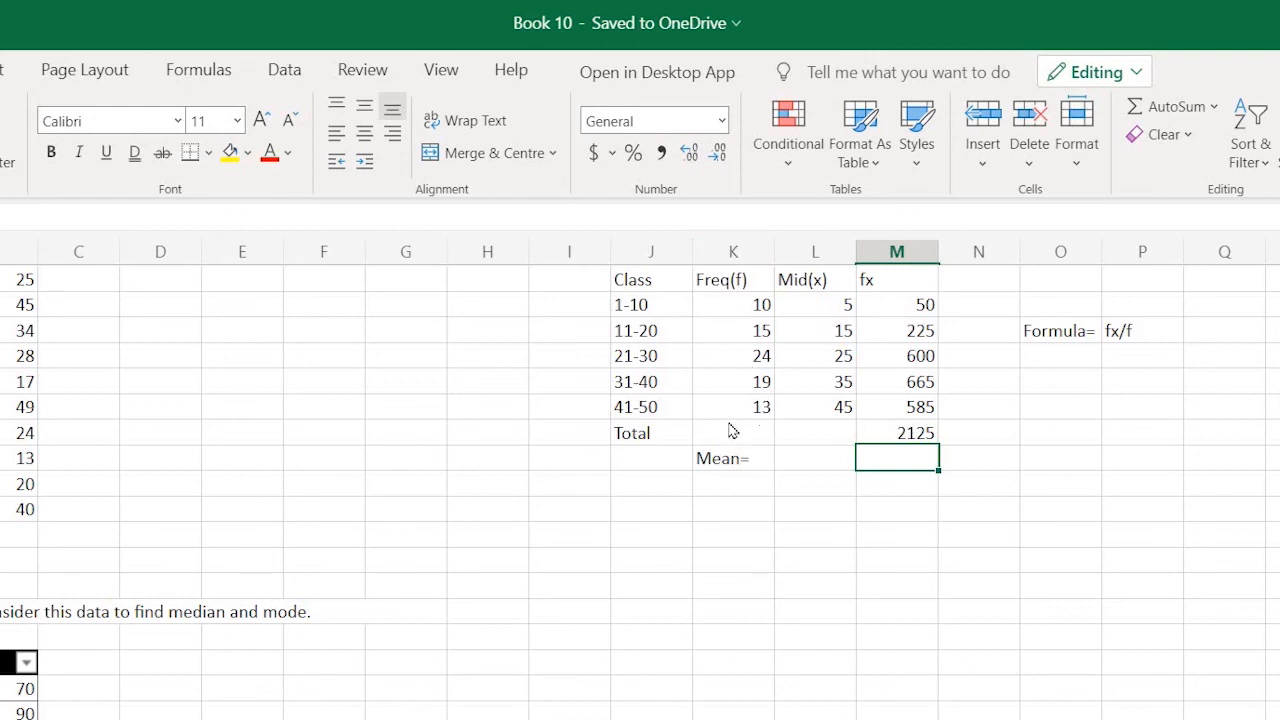
Enter =SUM(K2:K6) in K7 so the frequency total shows 81
{"action": "left_click", "coordinate": [733, 432]}
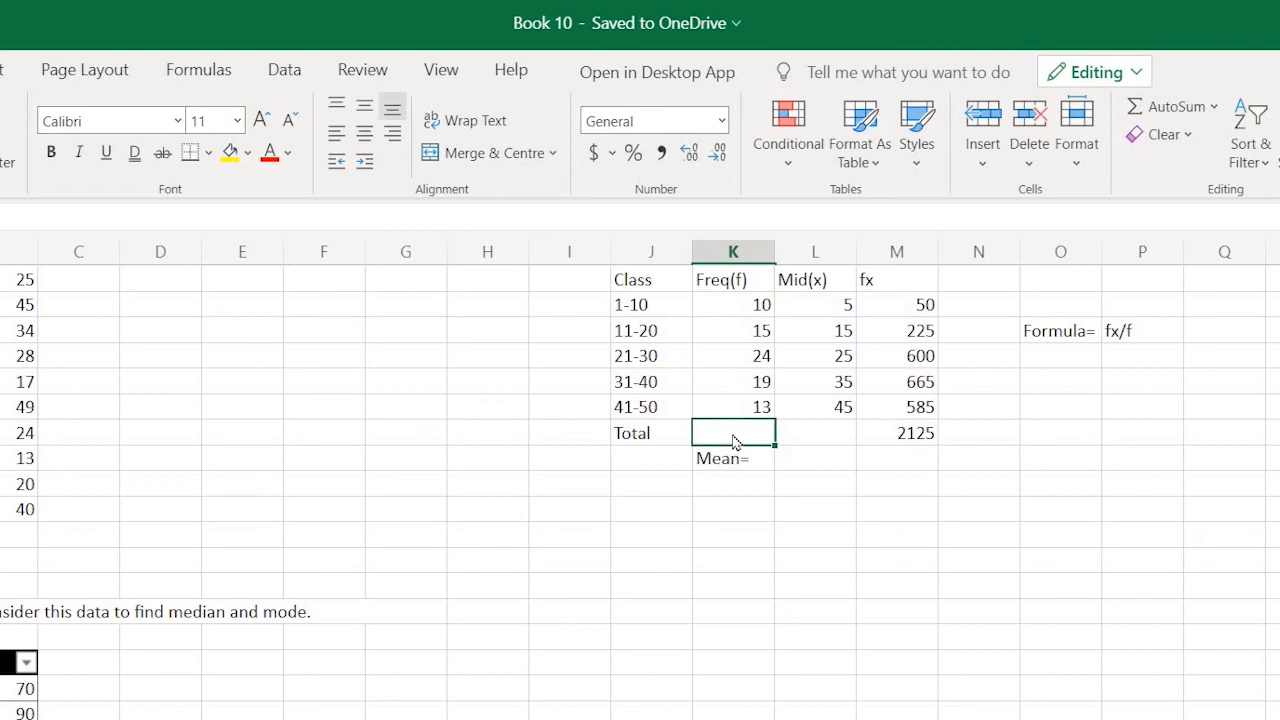
{"action": "type", "text": "=S"}
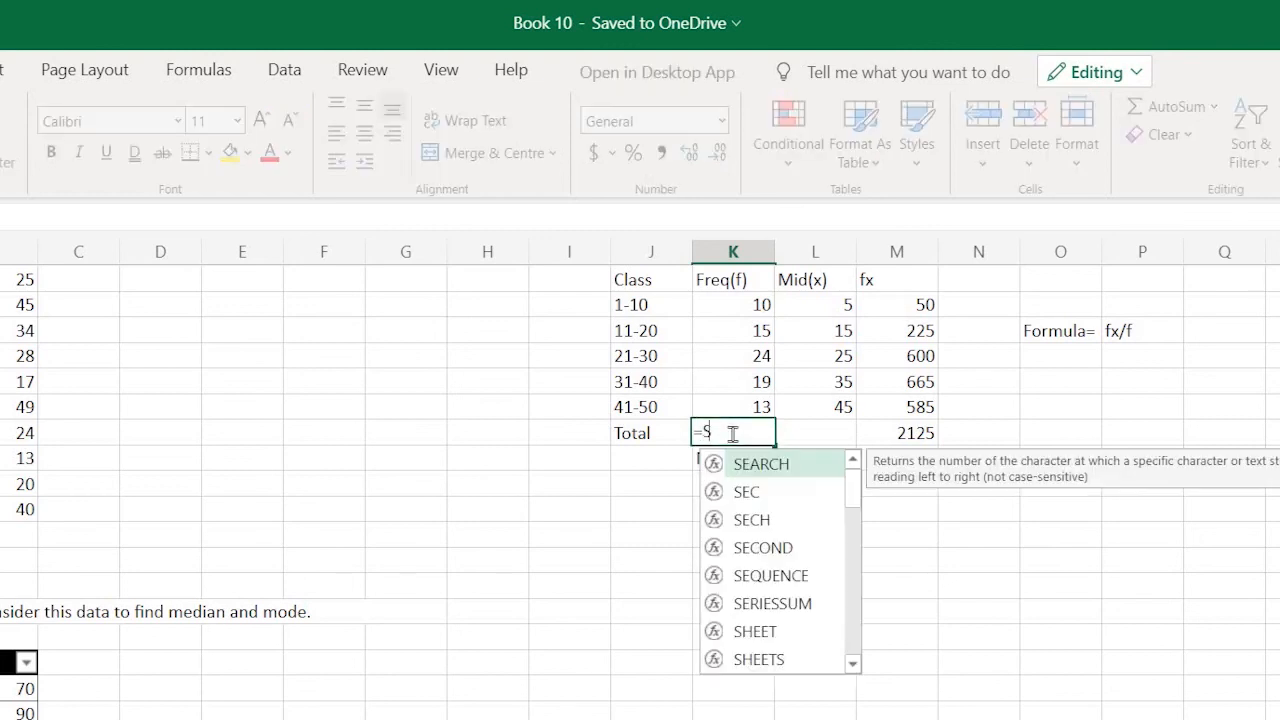
{"action": "type", "text": "UM("}
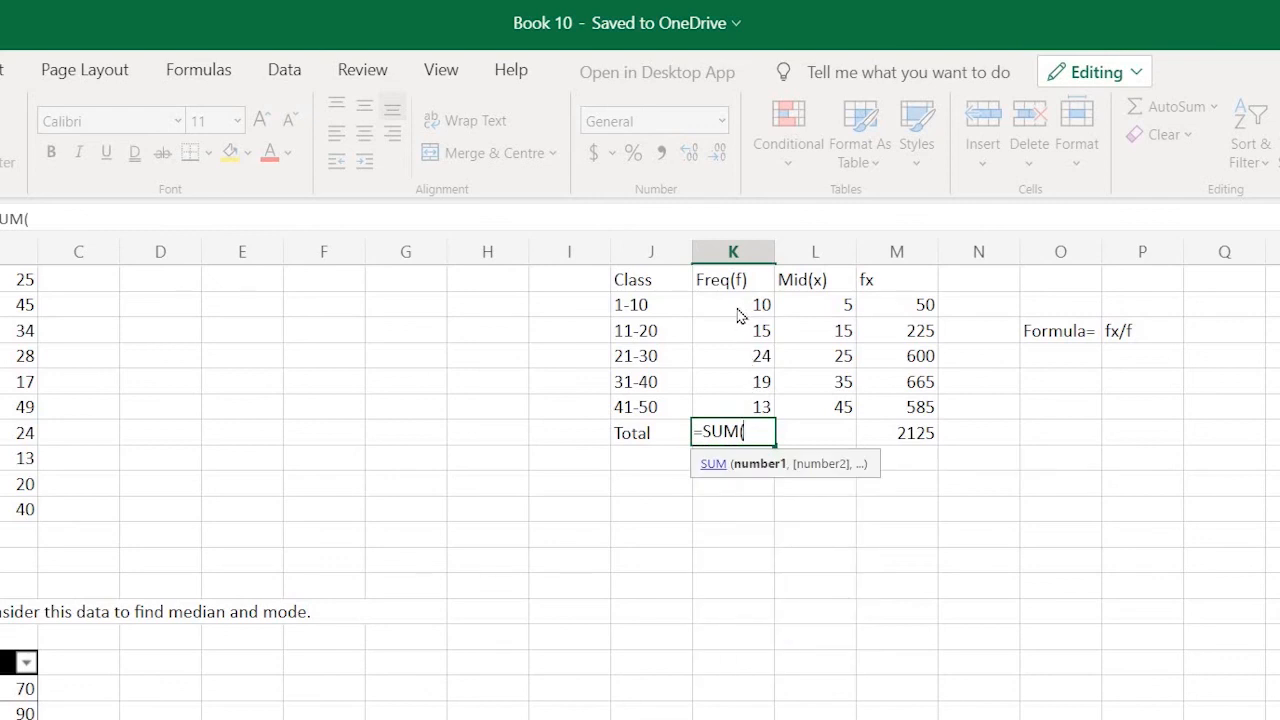
{"action": "left_click_drag", "start_coordinate": [733, 305], "coordinate": [733, 406]}
{"action": "type", "text": "Mean"}
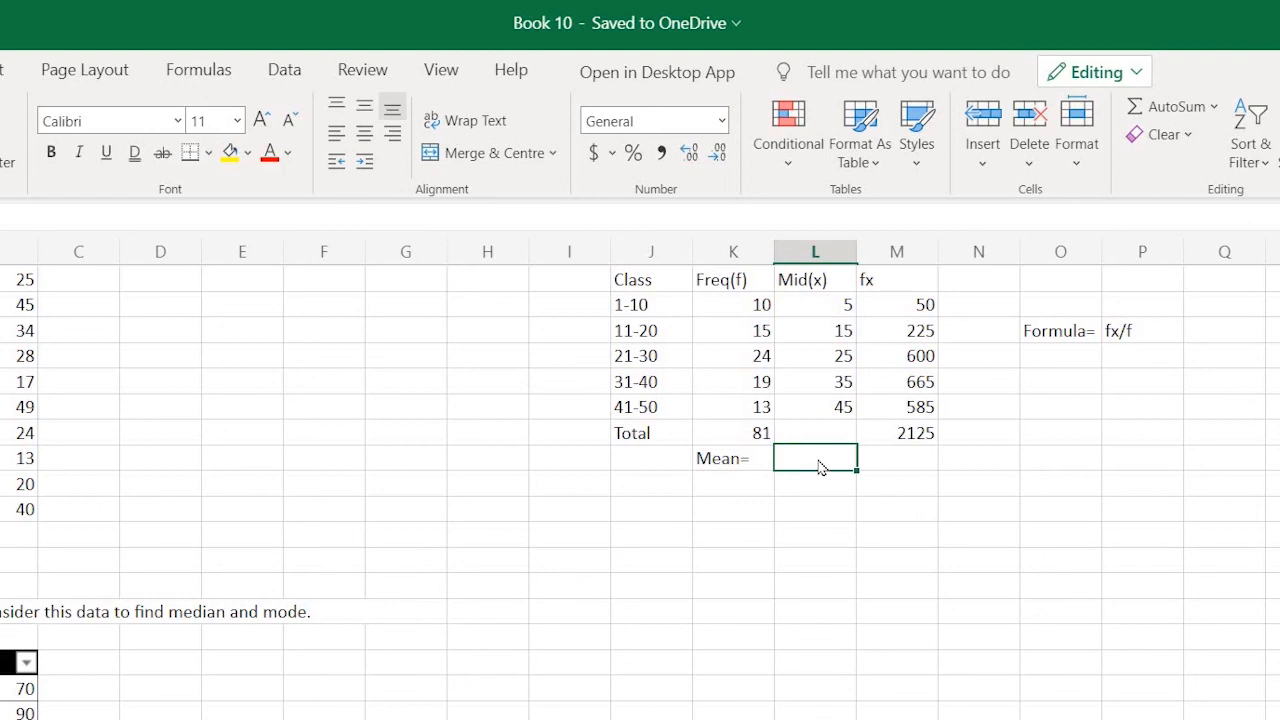
Enter =M7/K7 in L8 beside Mean=, giving 26.23457
{"action": "type", "text": "="}
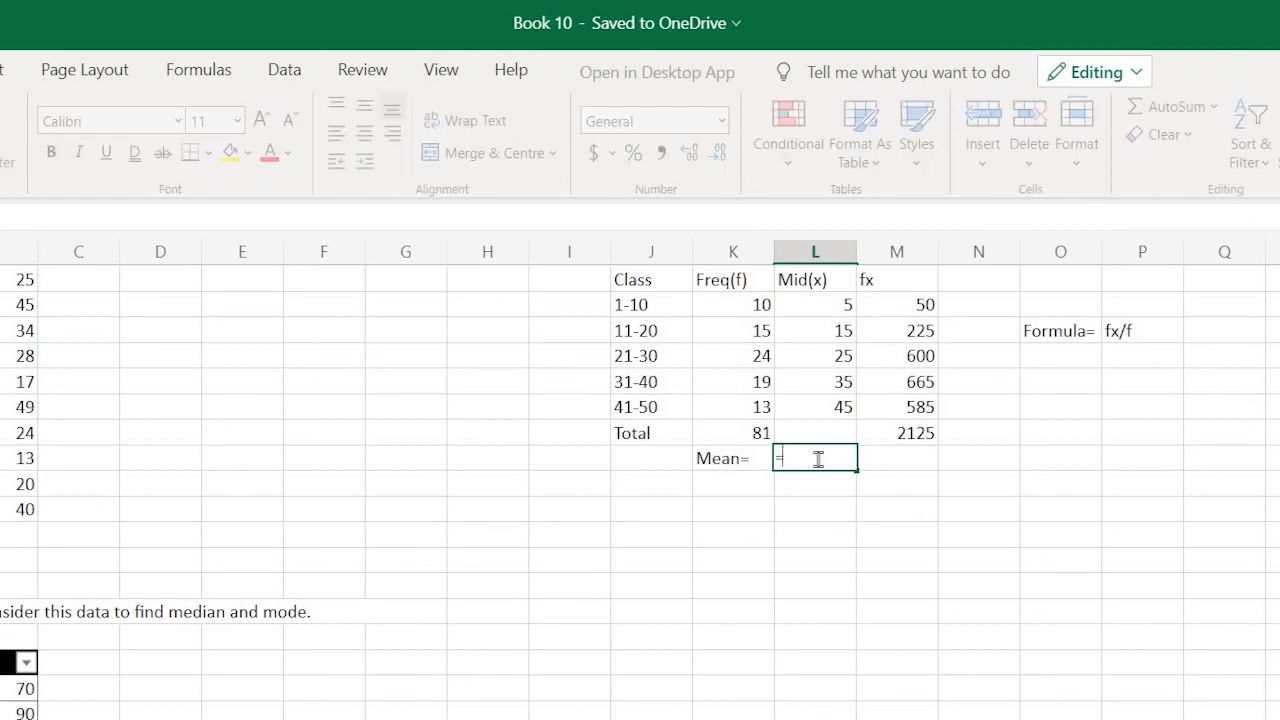
{"action": "left_click", "coordinate": [896, 433]}
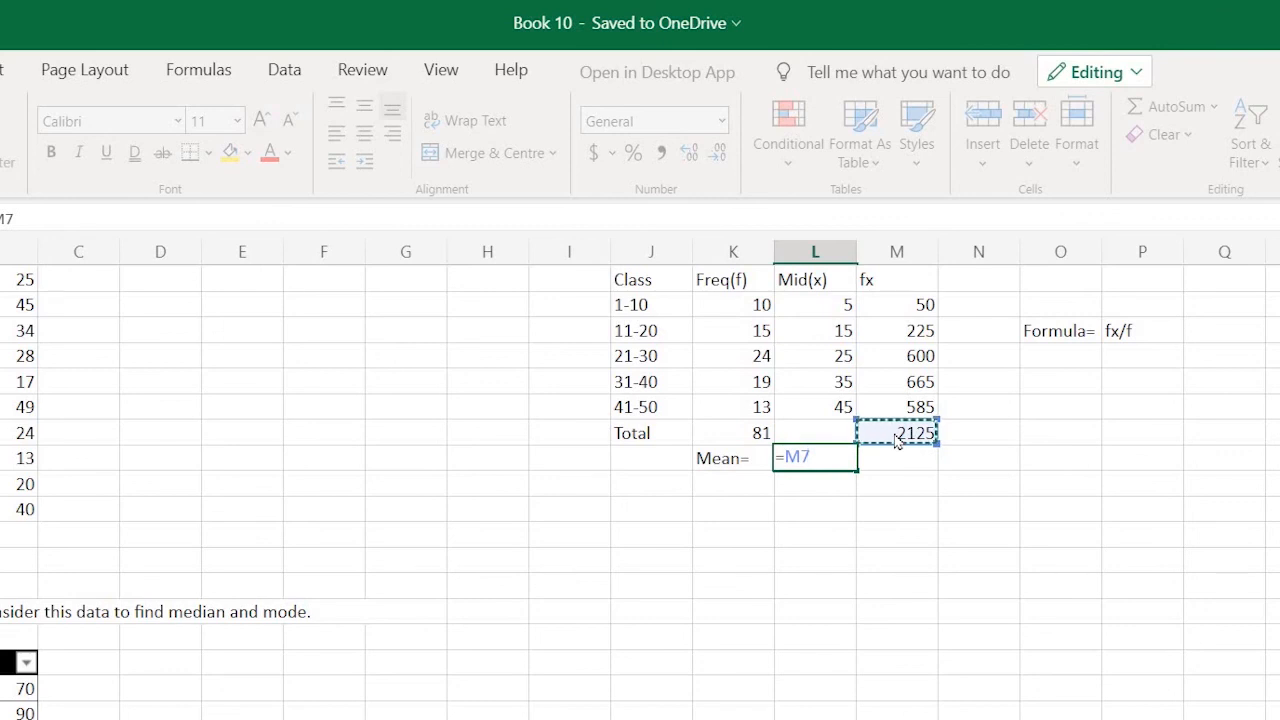
{"action": "type", "text": "/"}
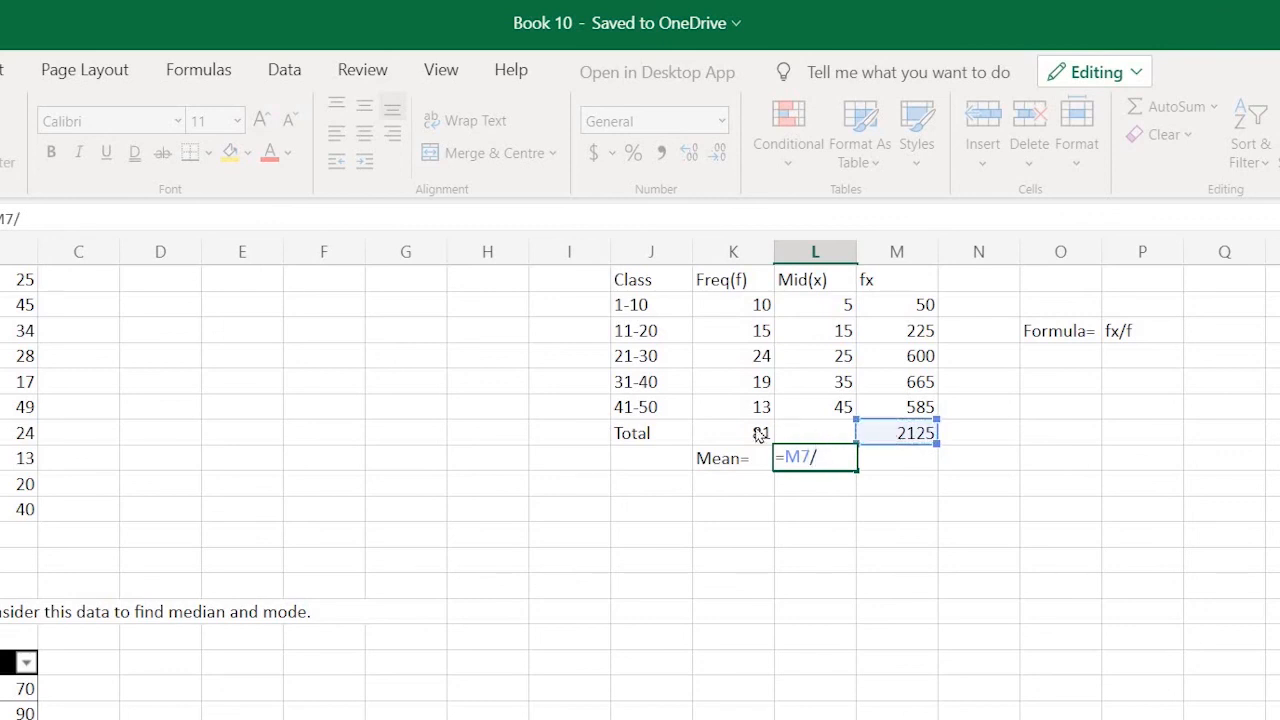
{"action": "left_click", "coordinate": [733, 432]}
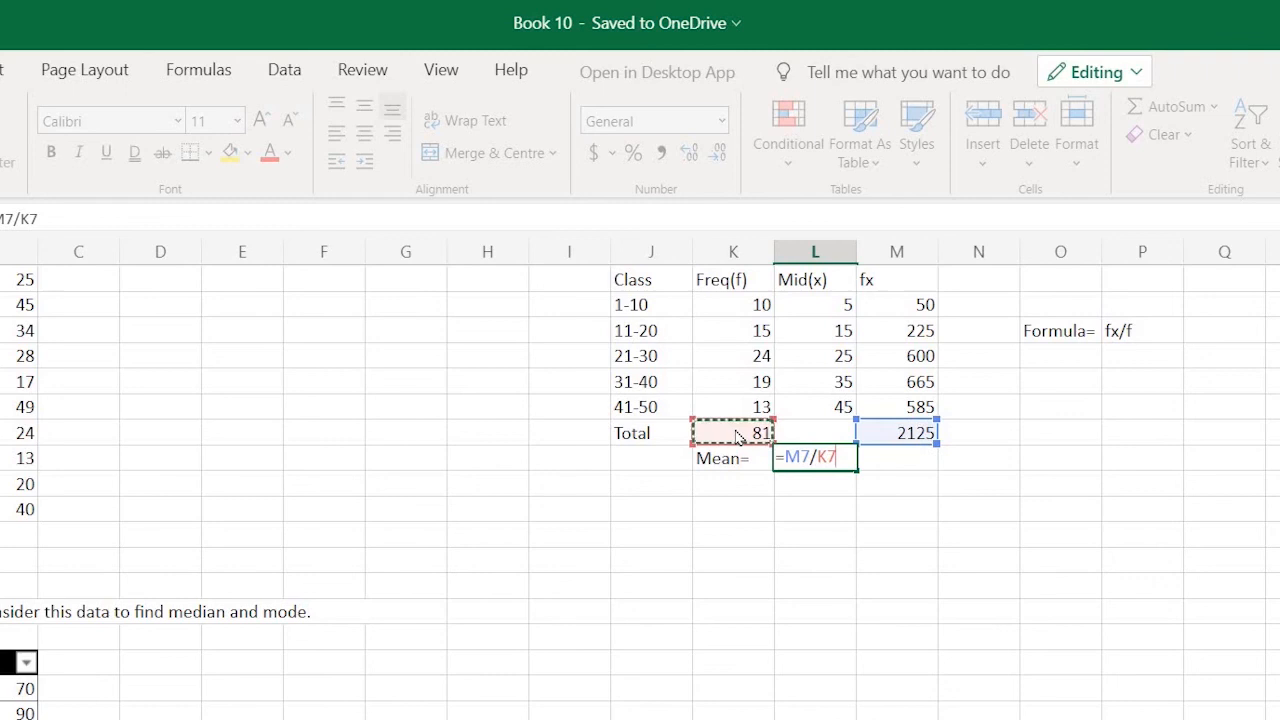
{"action": "key", "text": "enter"}
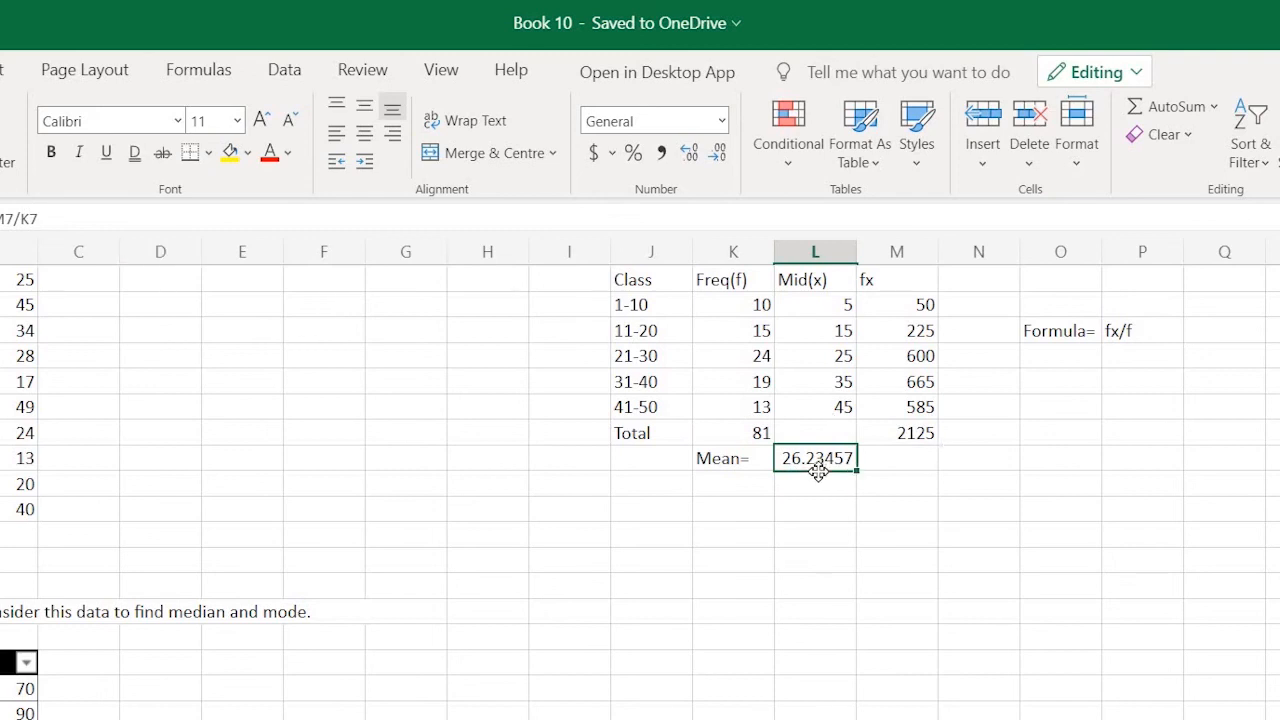
{"action": "mouse_move", "coordinate": [778, 495]}
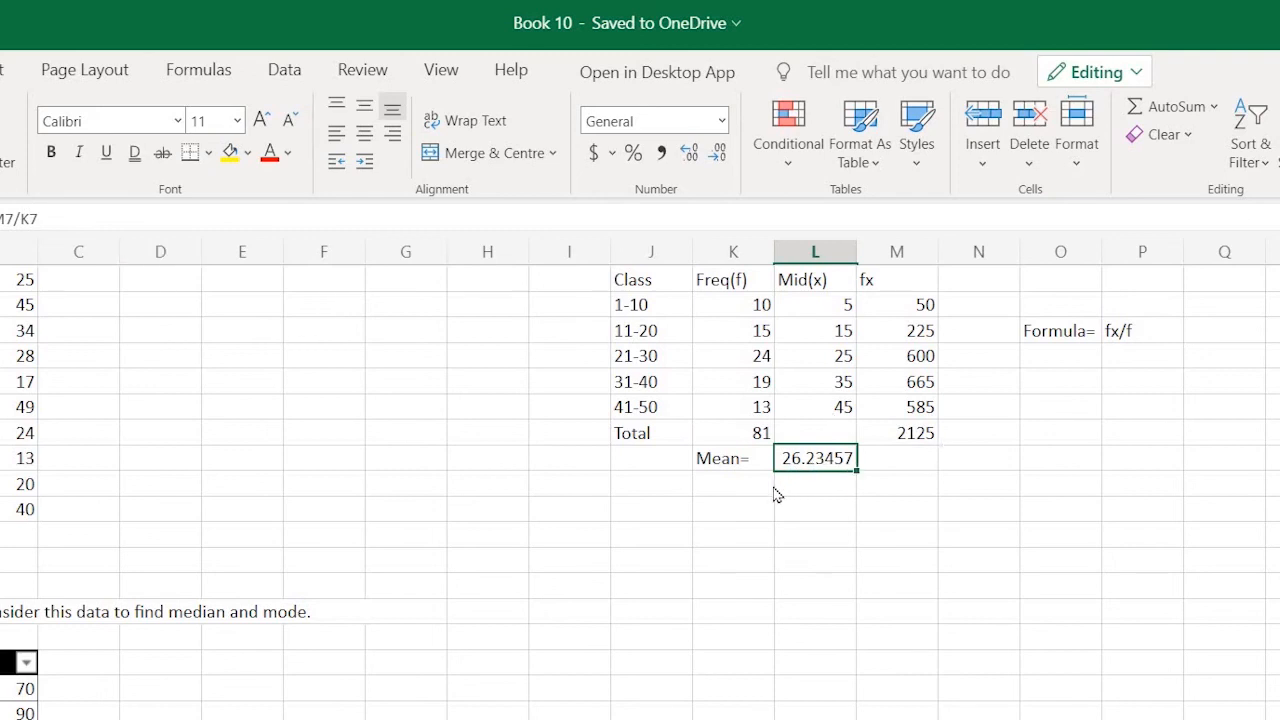